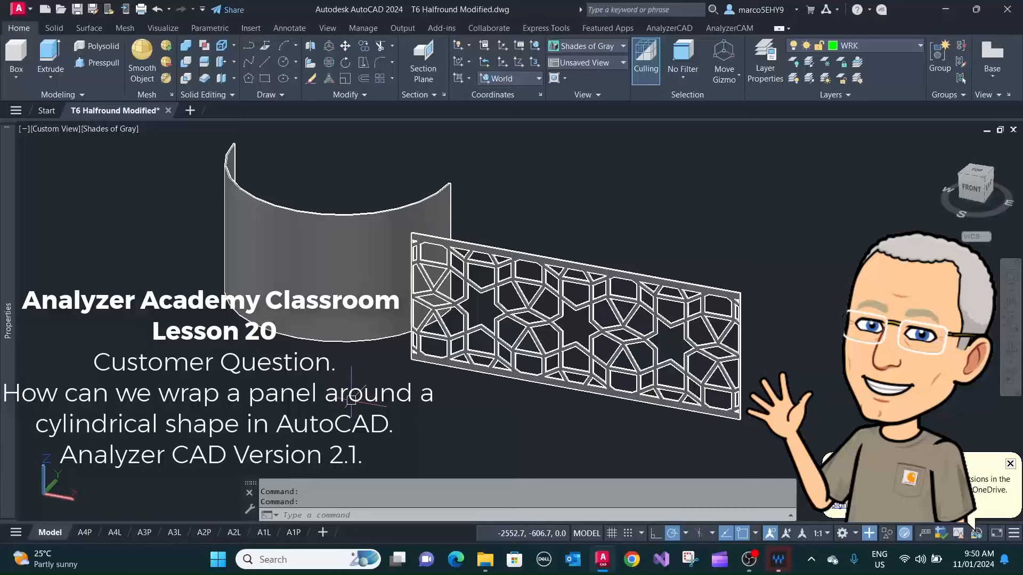
pyautogui.moveTo(356, 391)
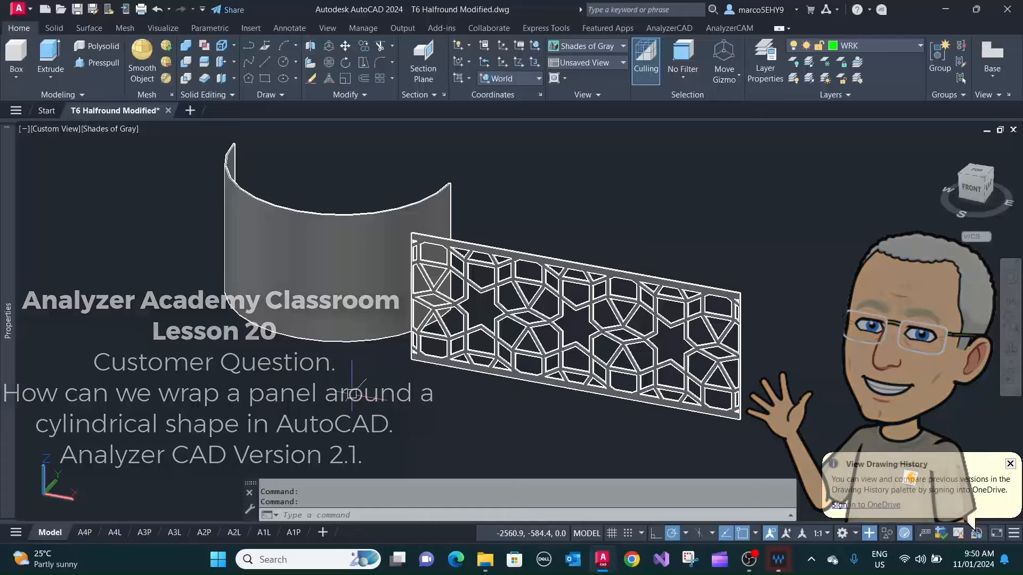
# - Switch the viewport visual style from Shades of Gray to 2D Wireframe
pyautogui.click(109, 129)
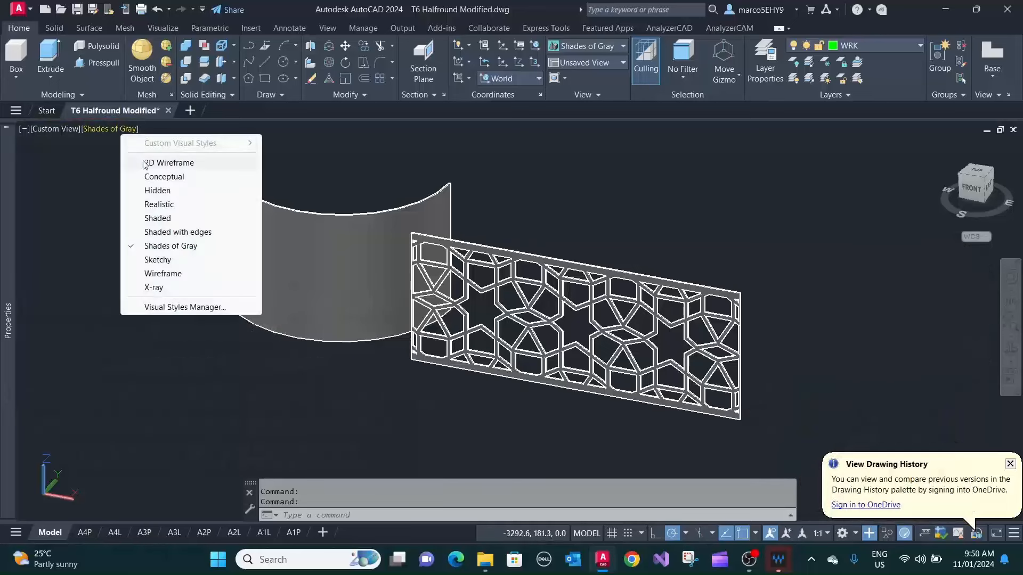
pyautogui.click(169, 163)
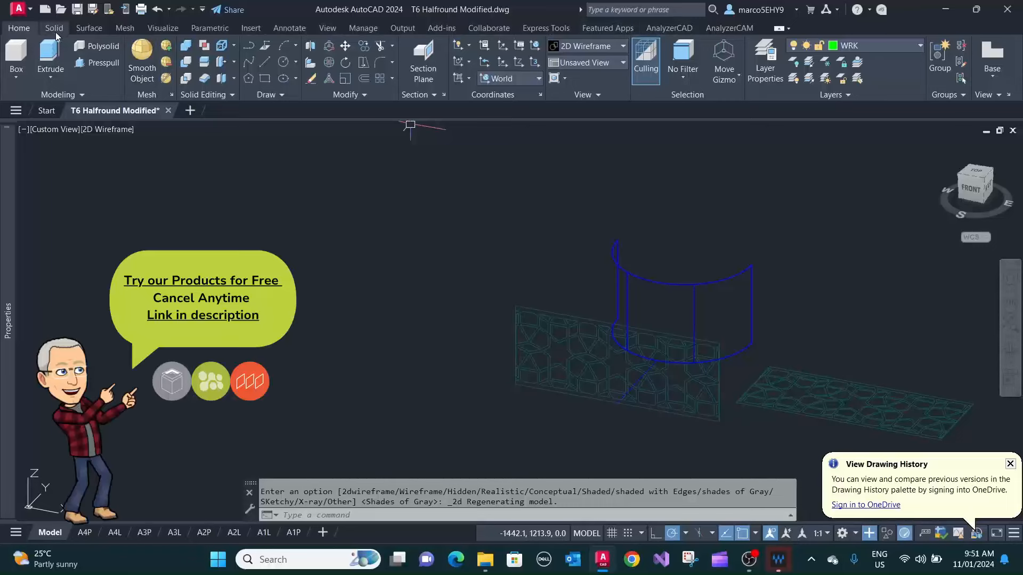
# - Start Project to 2 Points from the Surface tools and window-select all the lattice panel curves
pyautogui.click(88, 28)
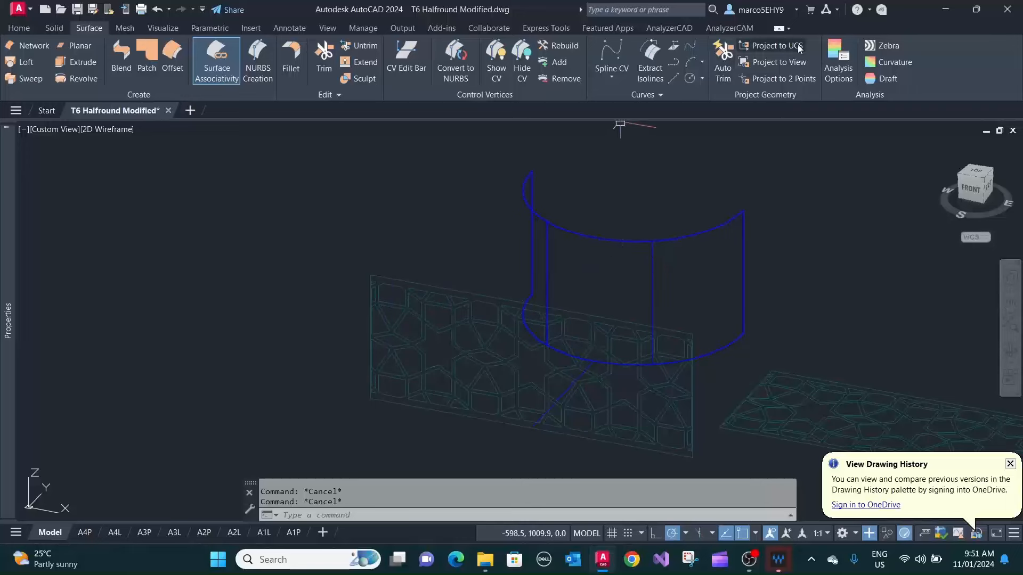
pyautogui.moveTo(782, 78)
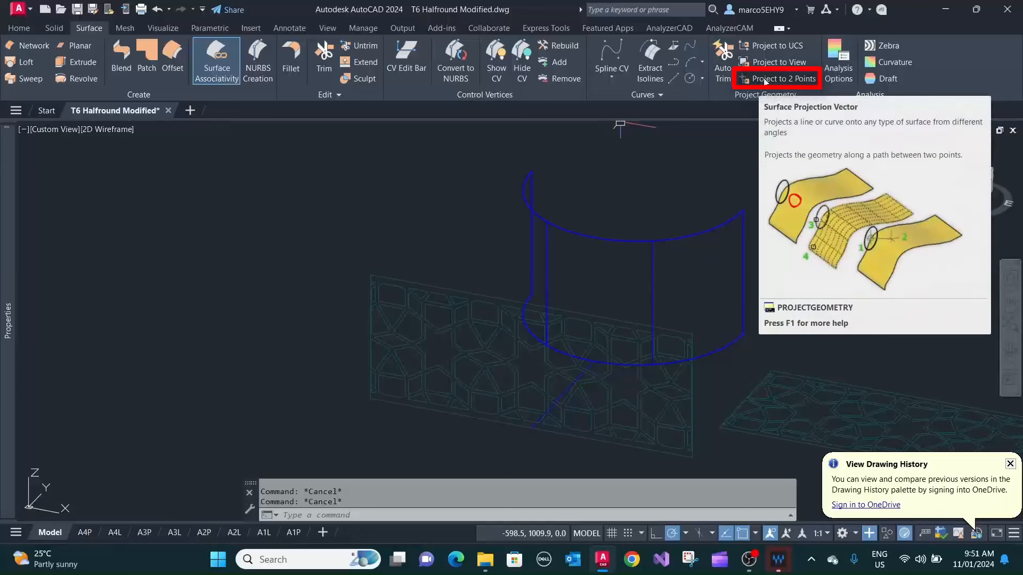
pyautogui.click(777, 78)
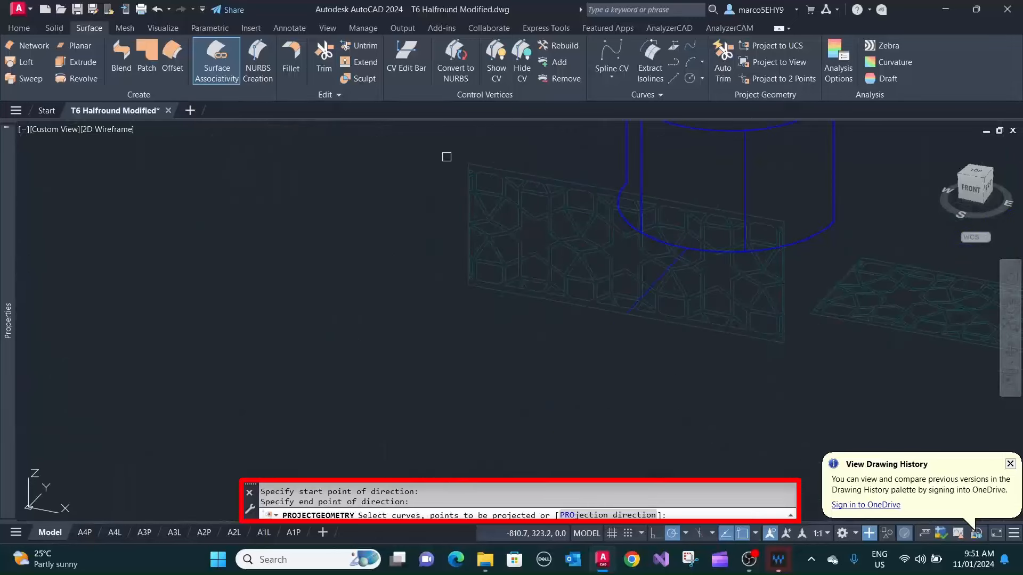
pyautogui.moveTo(446, 150); pyautogui.dragTo(754, 325)
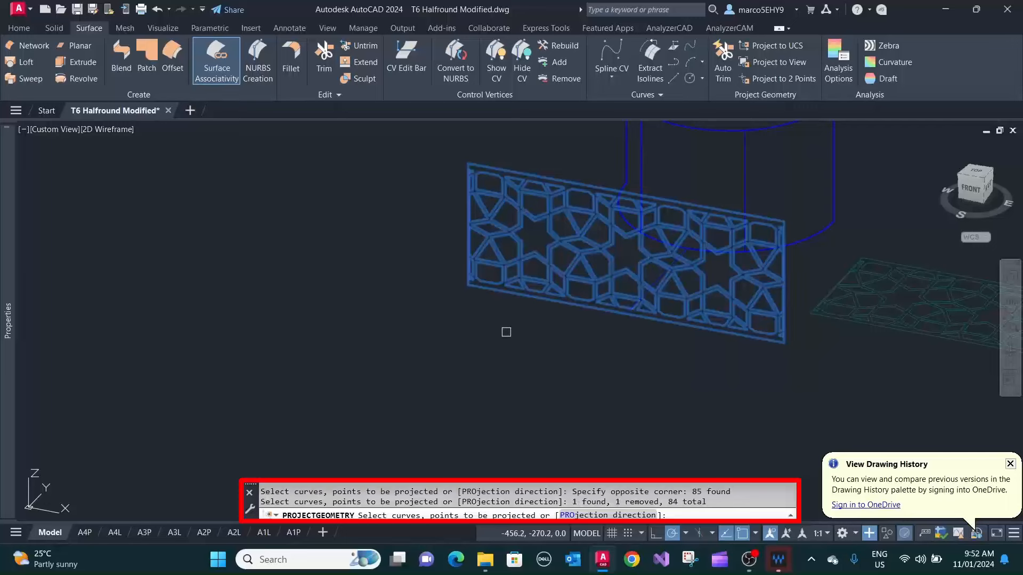
pyautogui.press('enter')
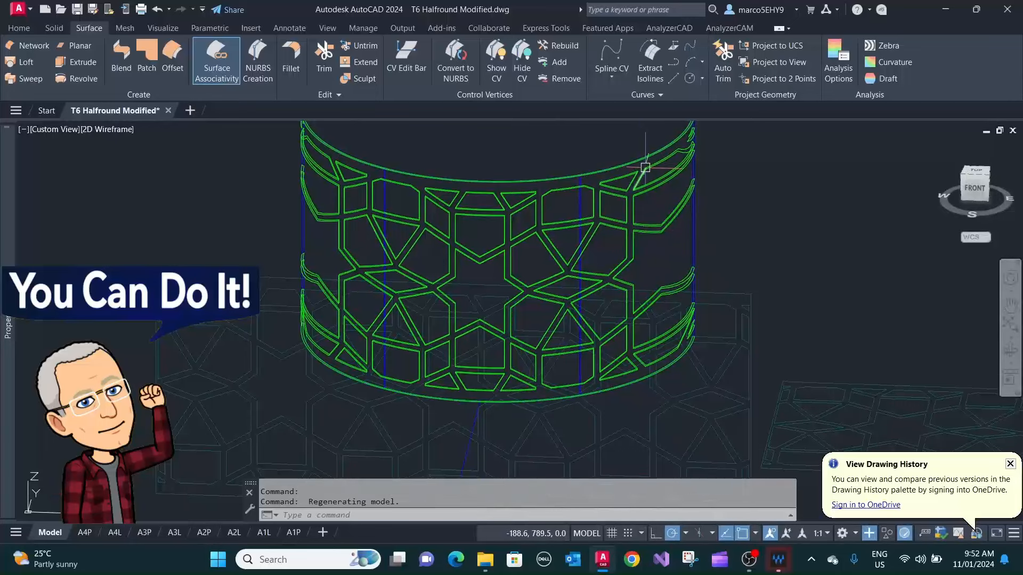
pyautogui.moveTo(633, 181)
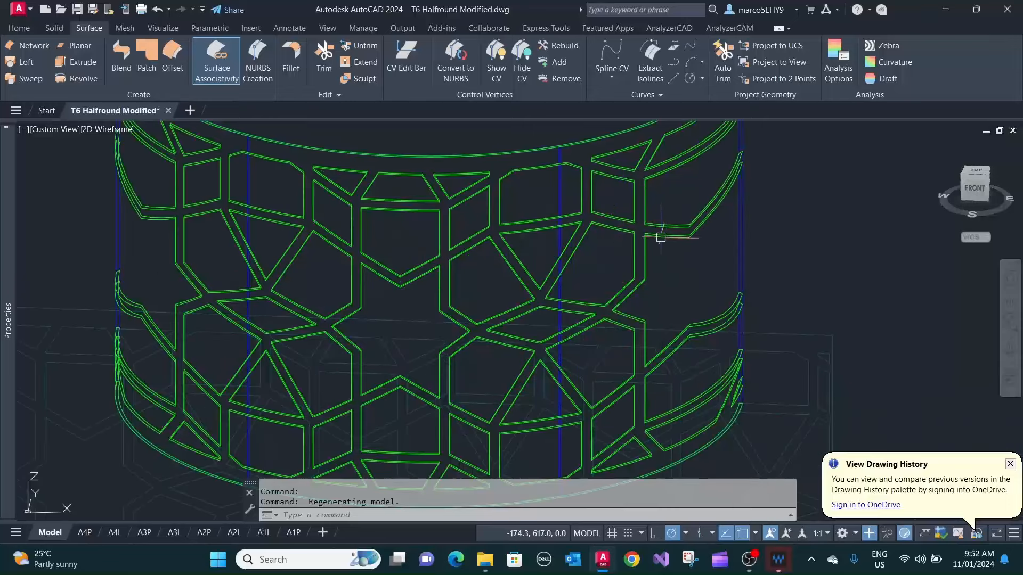
# - Zoom out and pan to bring the lower part of the panel into view for review
pyautogui.scroll(-3)
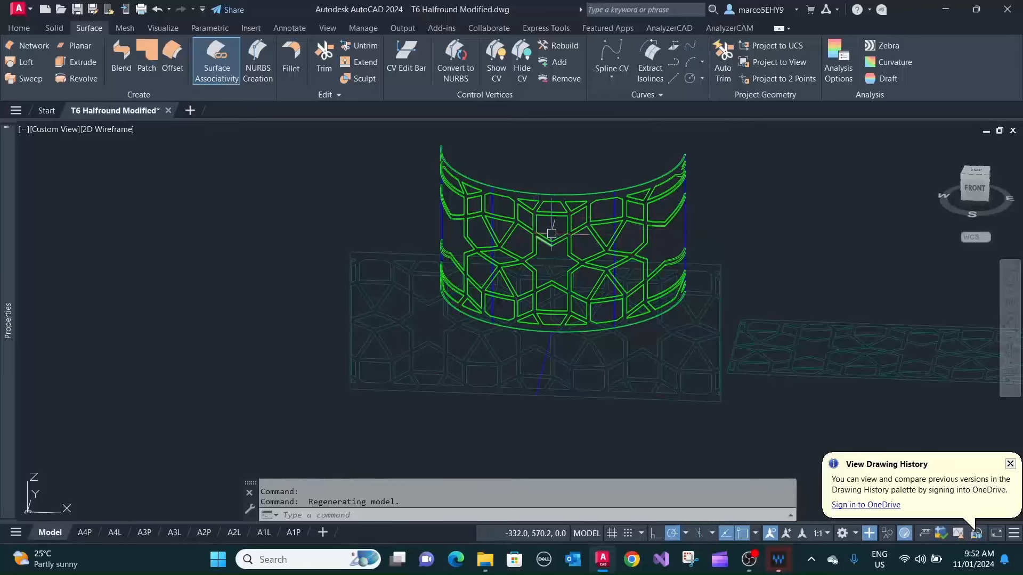
pyautogui.moveTo(550, 234); pyautogui.dragTo(443, 235)
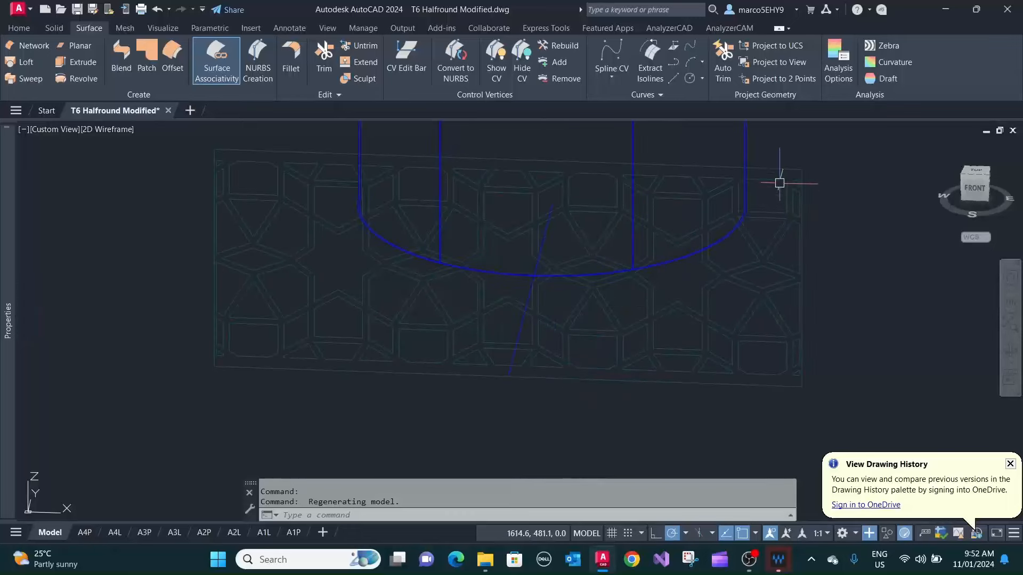
pyautogui.moveTo(596, 278)
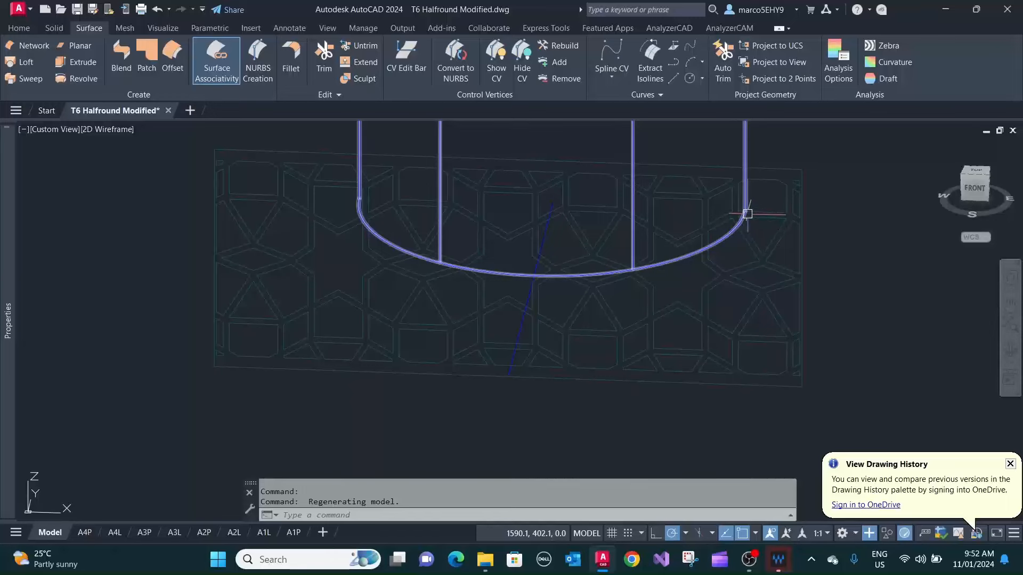
pyautogui.moveTo(487, 411)
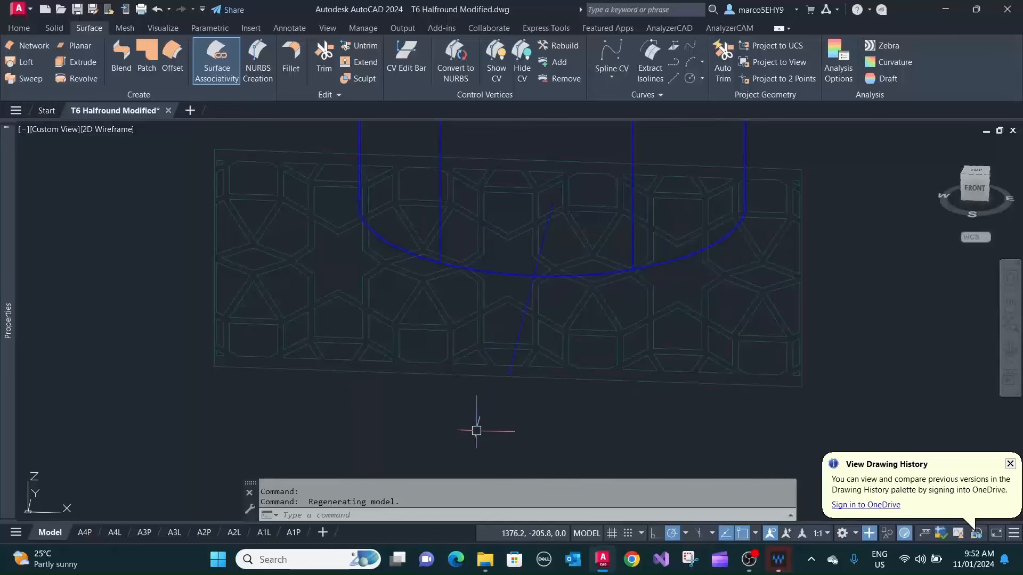
pyautogui.moveTo(569, 231)
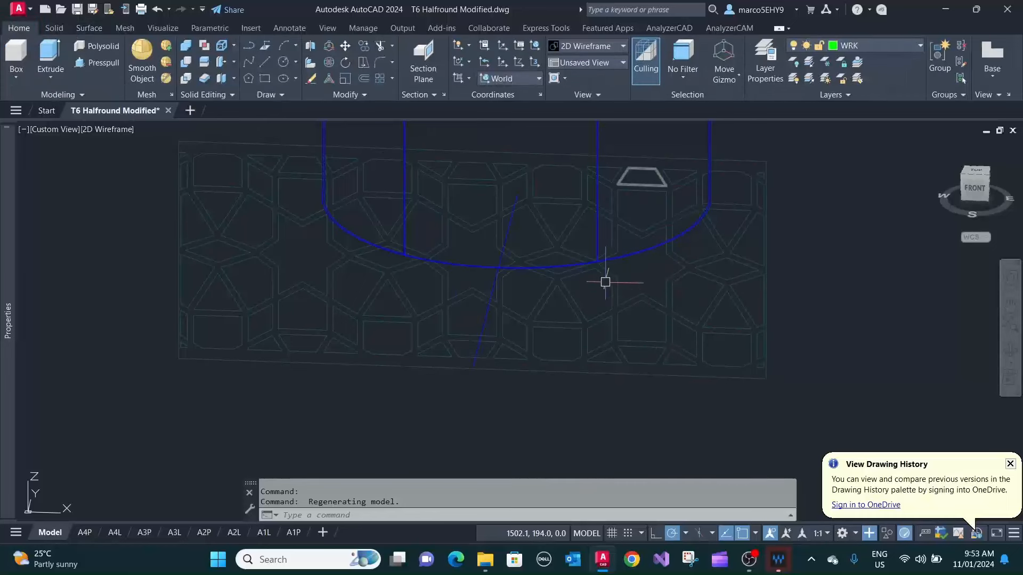
pyautogui.moveTo(666, 385)
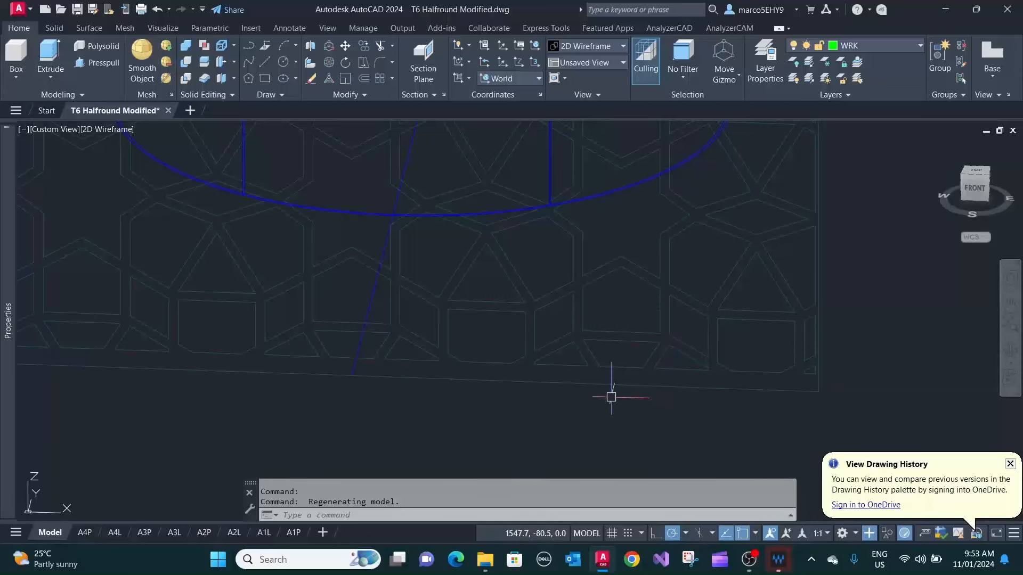
pyautogui.moveTo(668, 412)
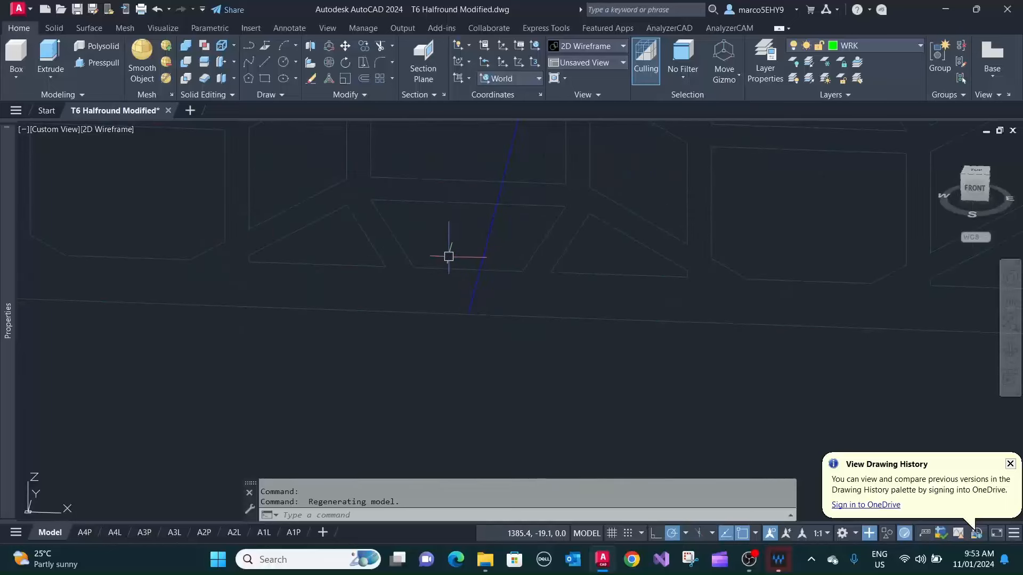
# - Draw a short vertical line rising from the panel's lower edge with the LINE command
pyautogui.write('l')
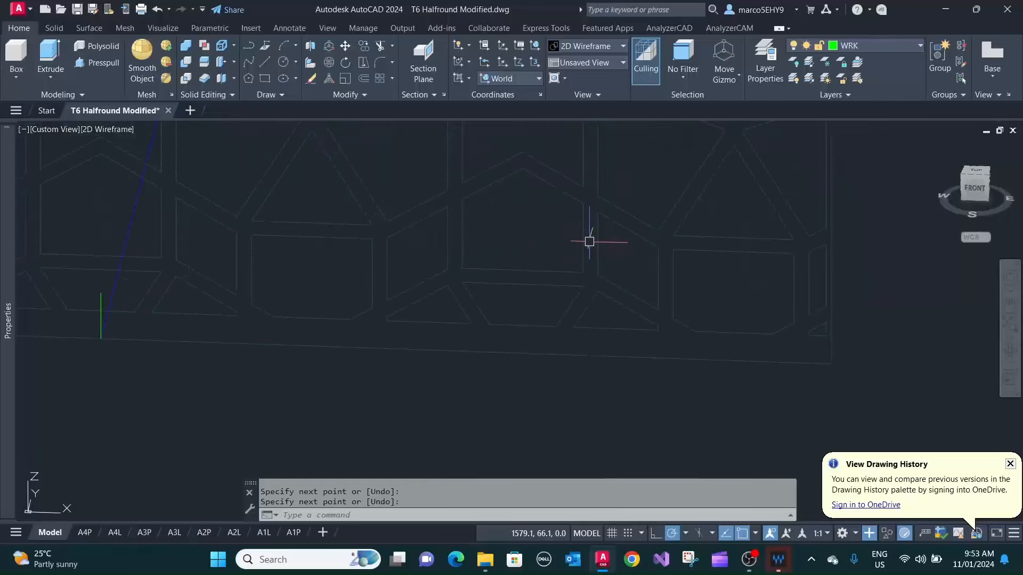
pyautogui.write('1')
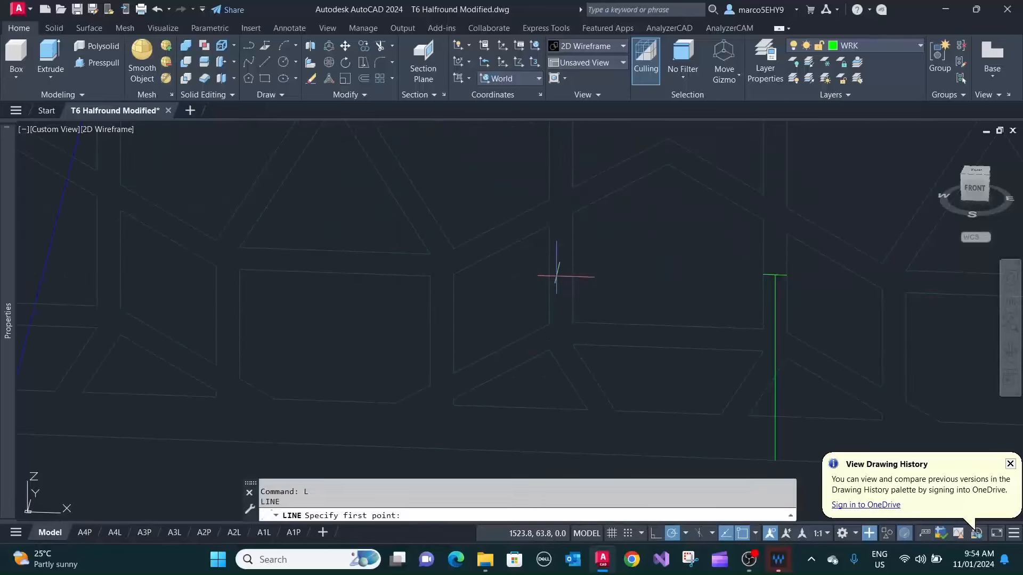
pyautogui.click(556, 273)
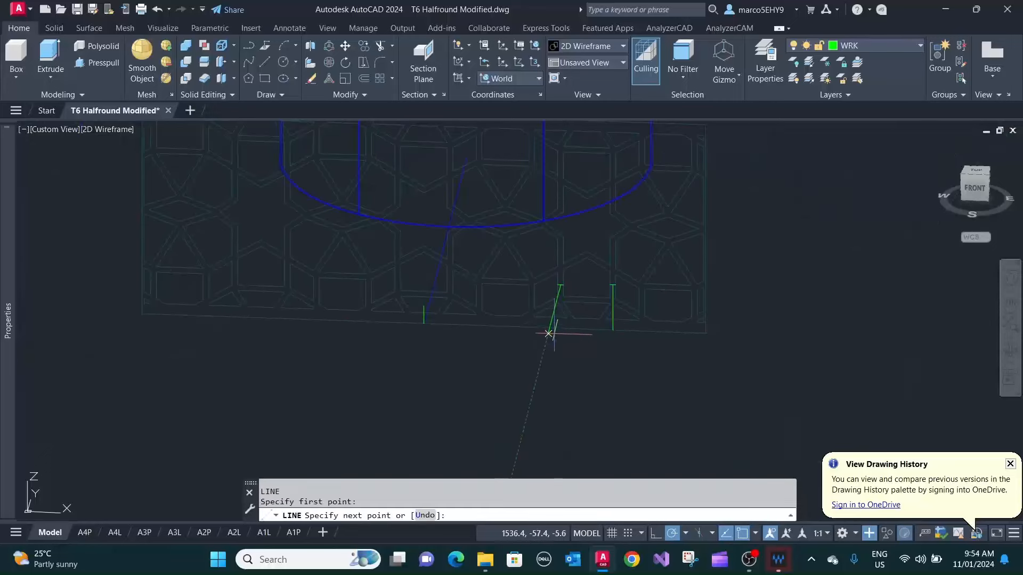
pyautogui.click(548, 332)
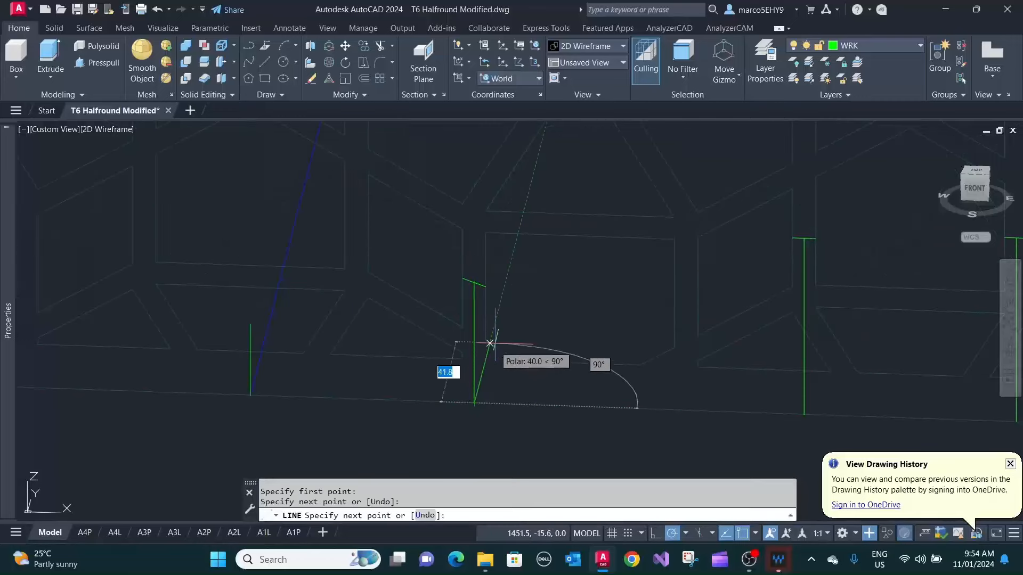
pyautogui.press('Escape')
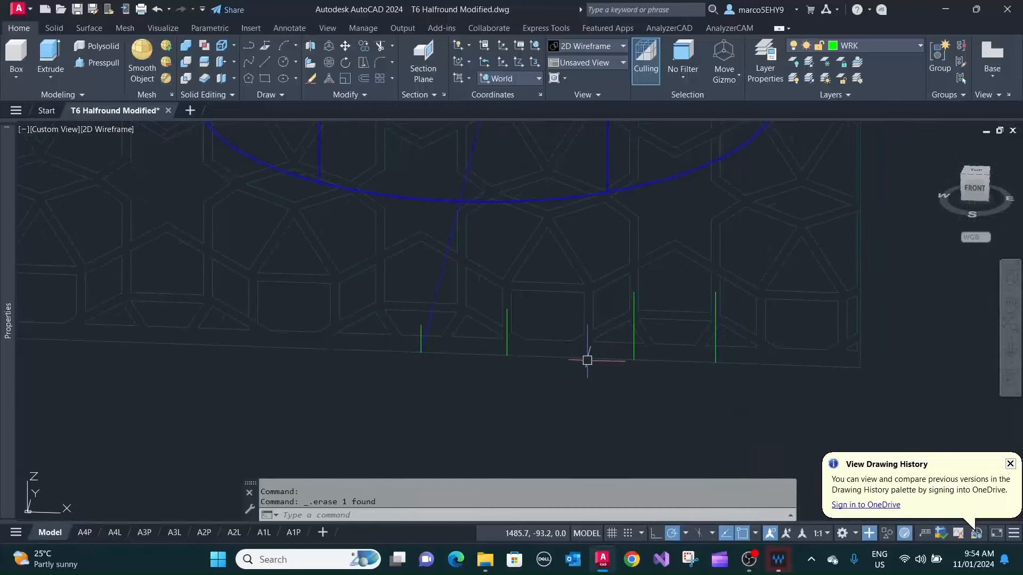
pyautogui.moveTo(862, 374)
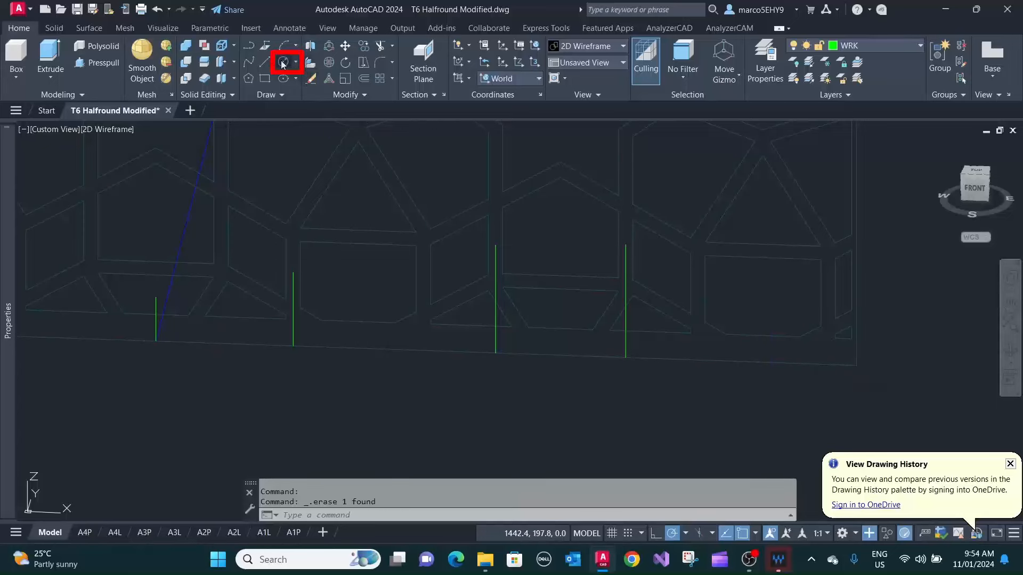
# - Draw a radius-2 circle centred on a line endpoint at the panel's bottom edge
pyautogui.click(283, 62)
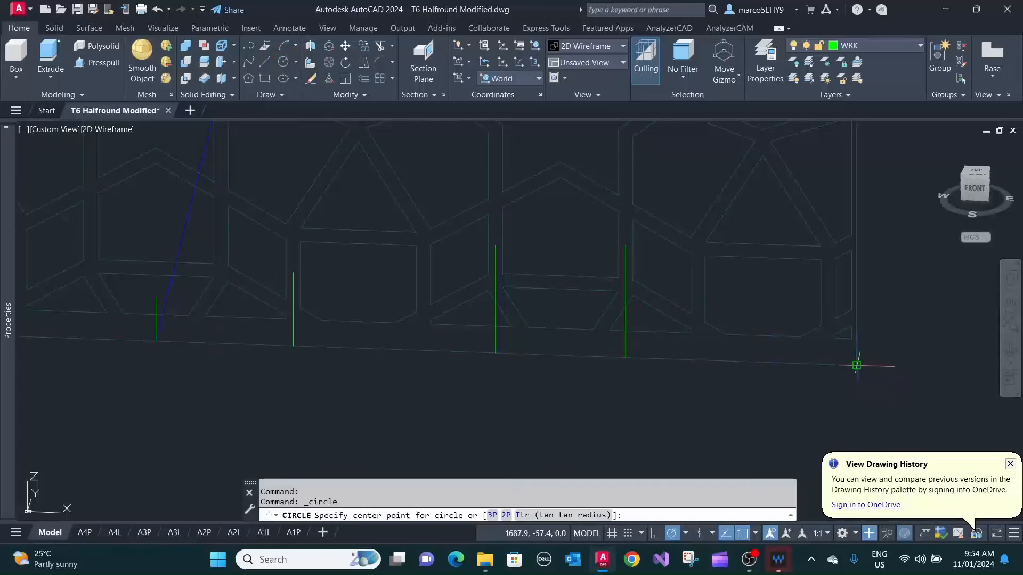
pyautogui.click(857, 365)
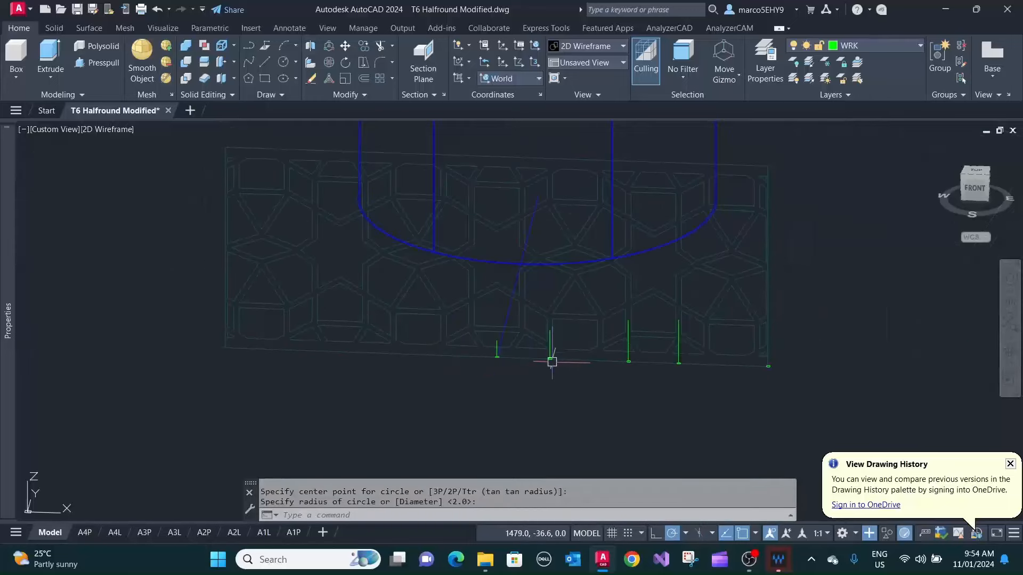
pyautogui.moveTo(554, 392)
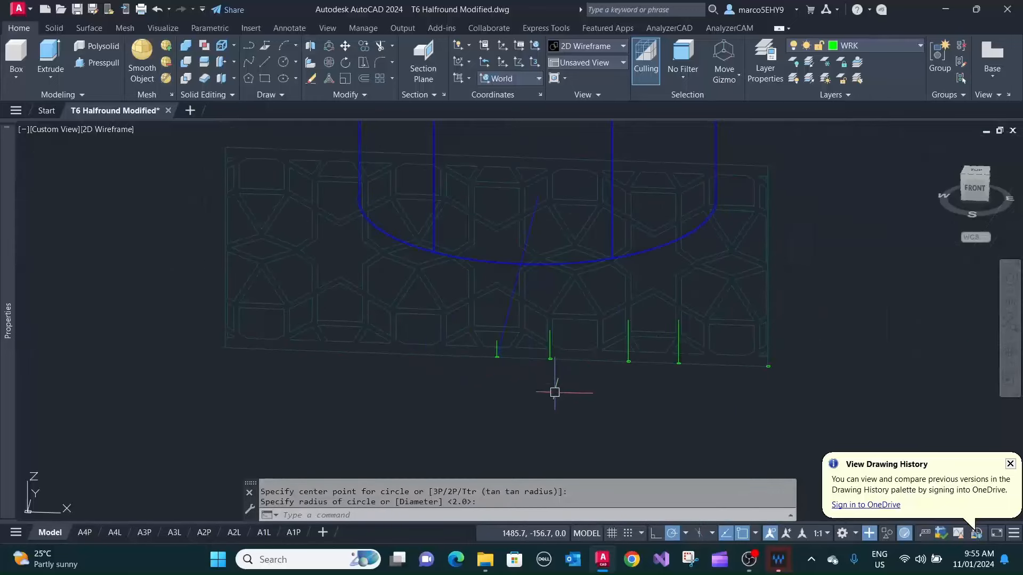
pyautogui.moveTo(479, 361)
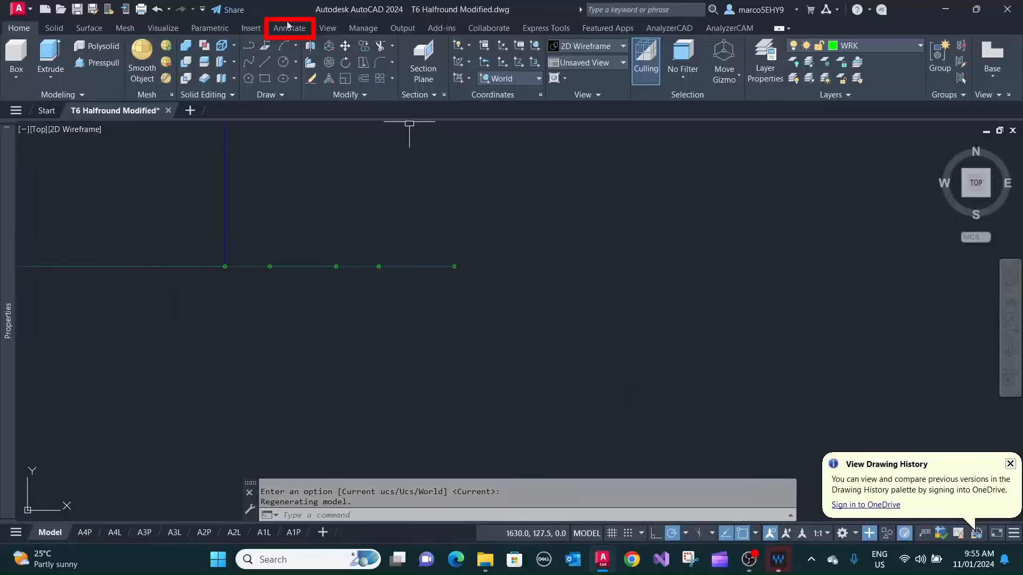
# - Dimension the baseline point spacings as a chain (57.6, 84.9, 54.6, 90.9)
pyautogui.click(289, 28)
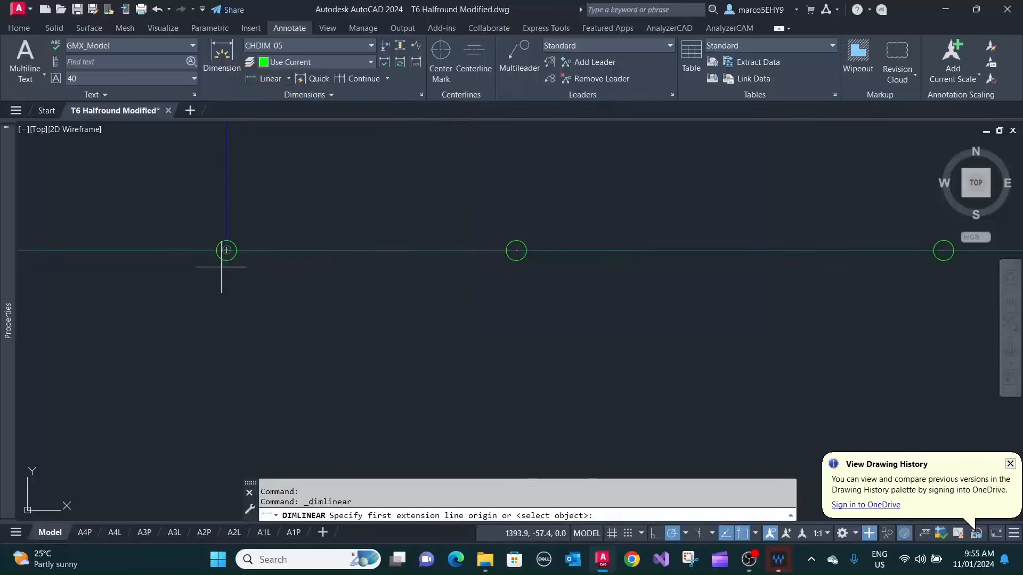
pyautogui.click(226, 251)
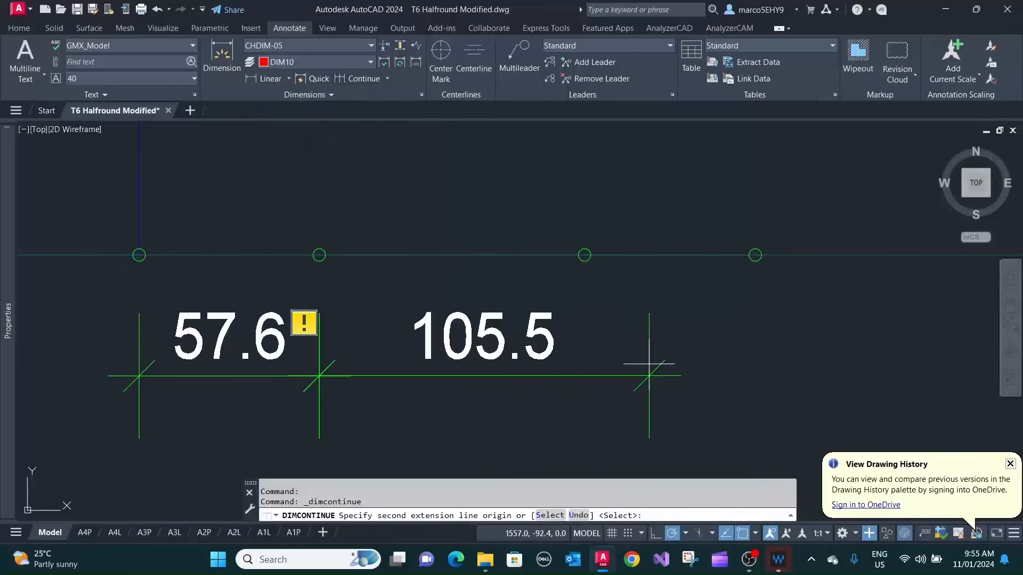
pyautogui.click(731, 265)
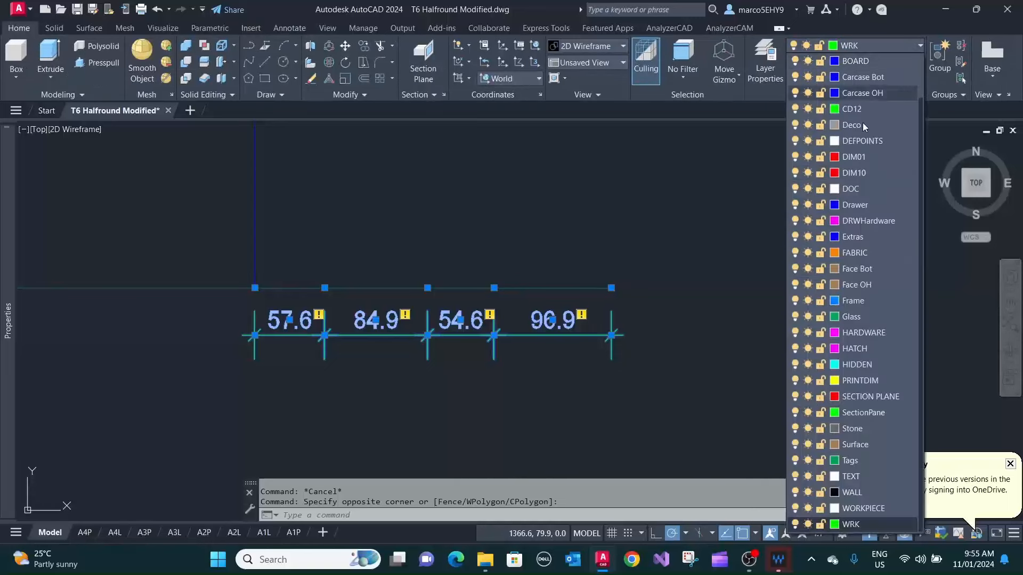
# - Move the selected spacing dimensions onto the red DIM10 layer
pyautogui.click(854, 172)
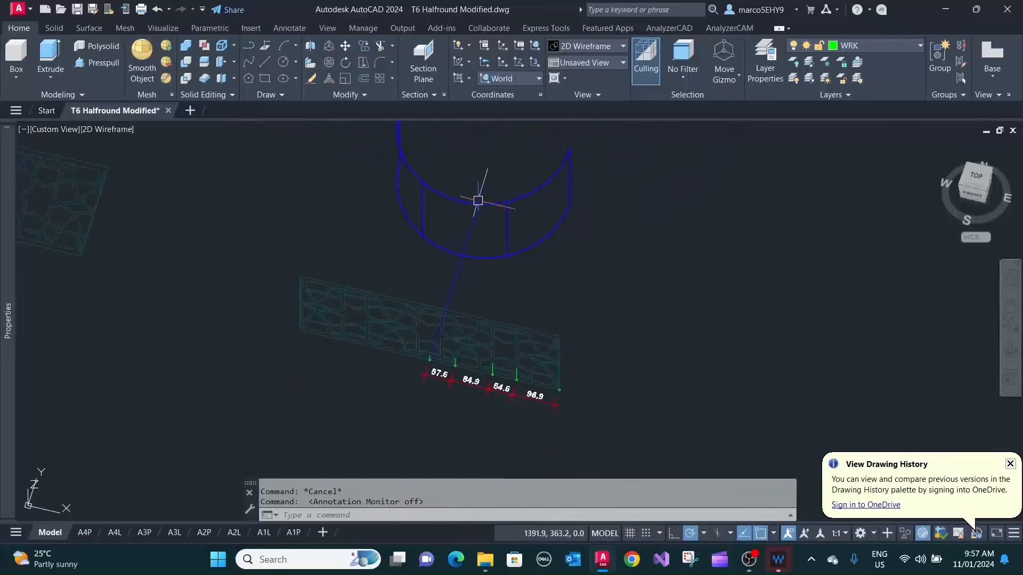
# - Pick the start and second points of an arc along the half-round screen's curved base
pyautogui.moveTo(476, 200); pyautogui.dragTo(457, 274)
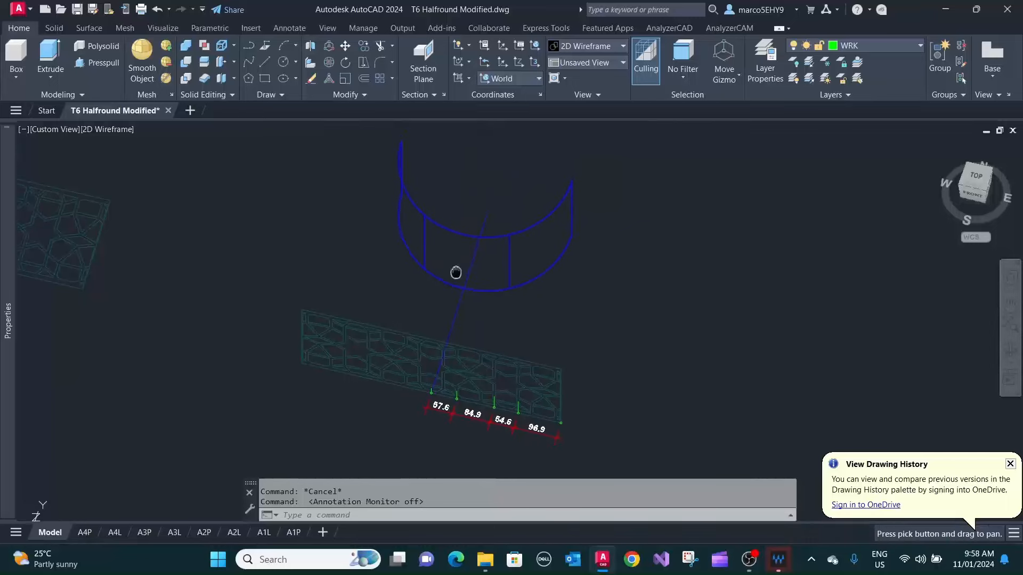
pyautogui.click(285, 45)
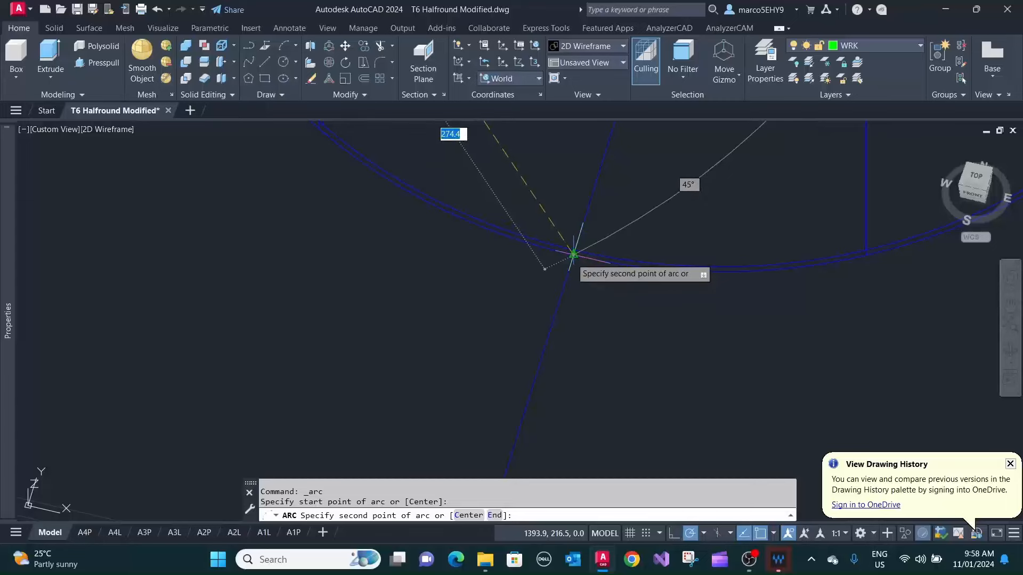
pyautogui.click(573, 254)
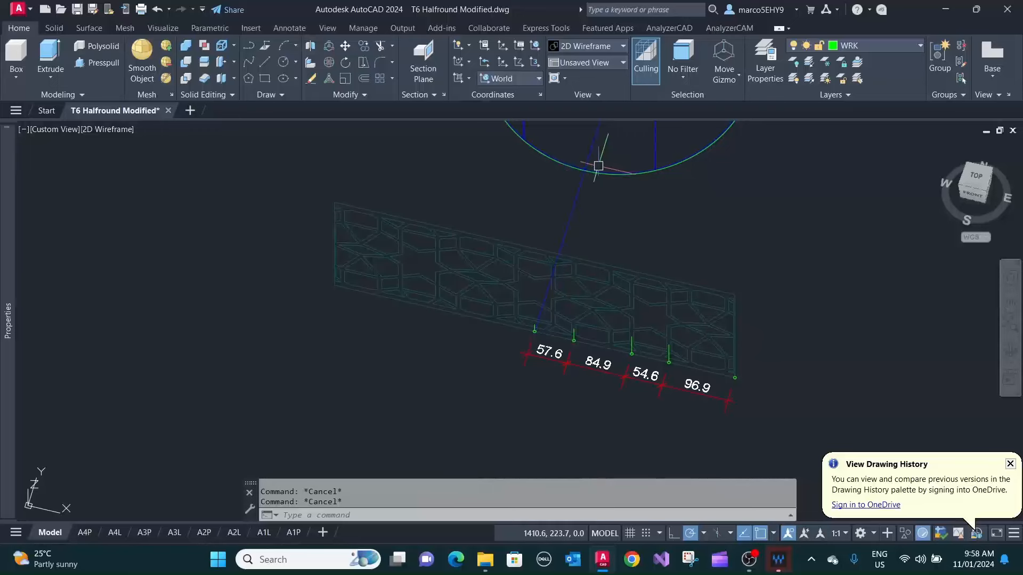
pyautogui.moveTo(640, 176)
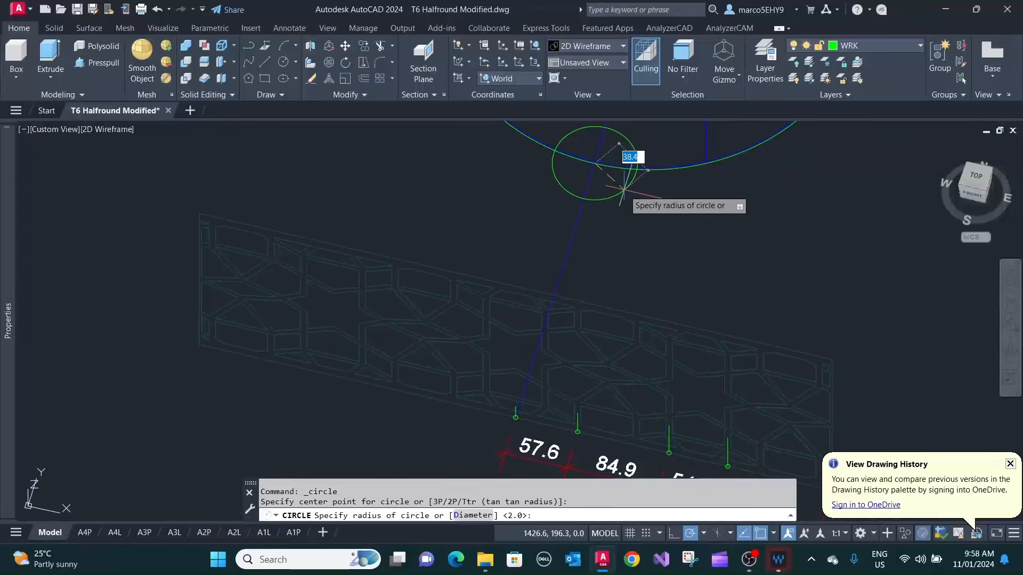
# - Draw helper circles on the arc with radii 57.6 and 54.6 from the measured spacings
pyautogui.write('57.6')
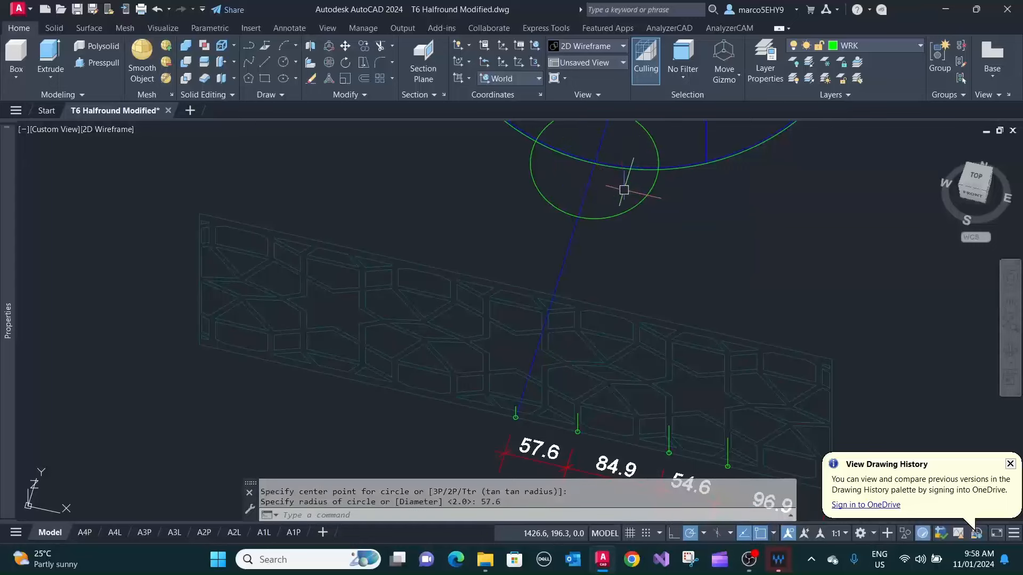
pyautogui.moveTo(670, 187)
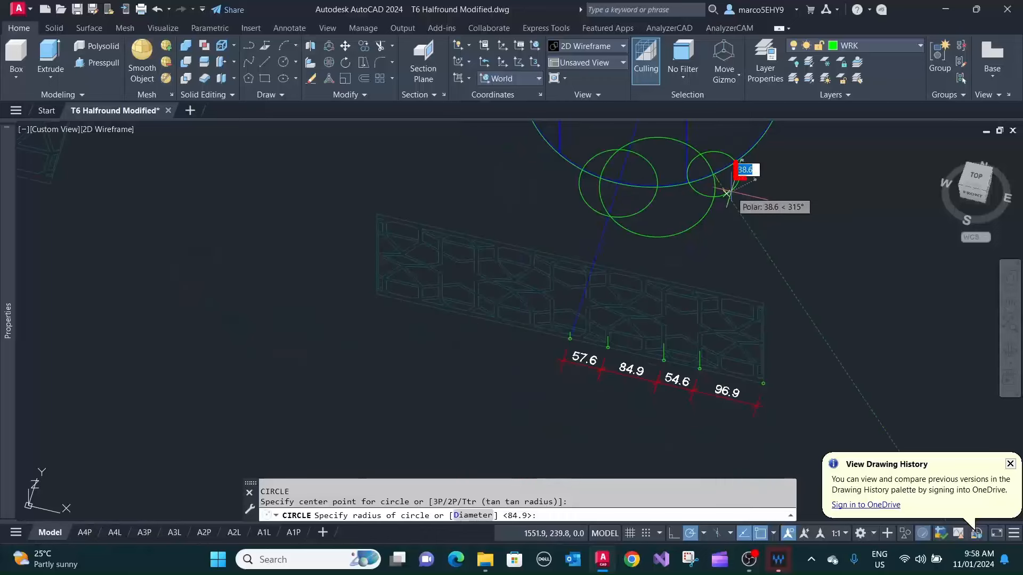
pyautogui.write('54')
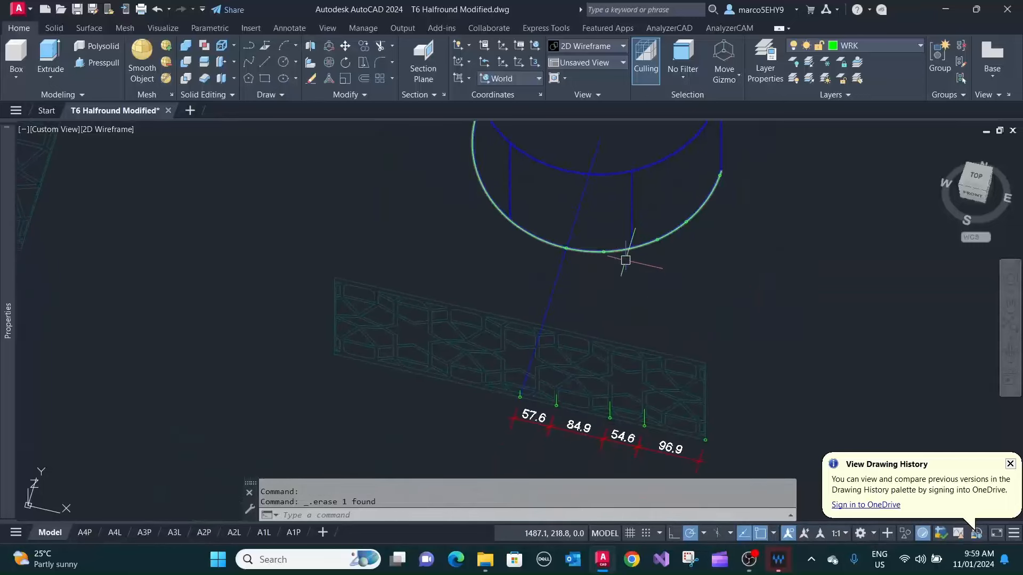
pyautogui.moveTo(607, 294)
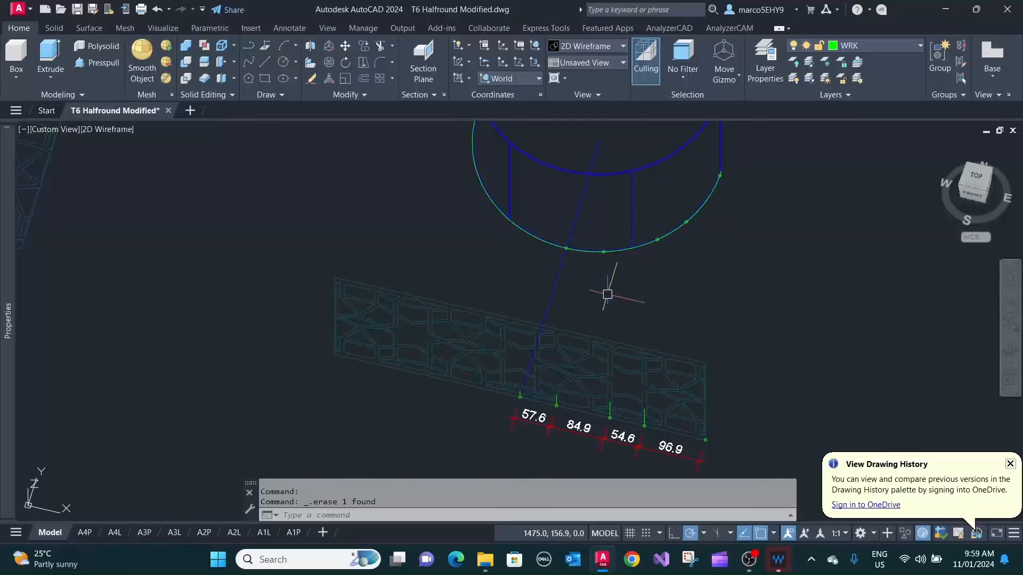
pyautogui.moveTo(629, 271)
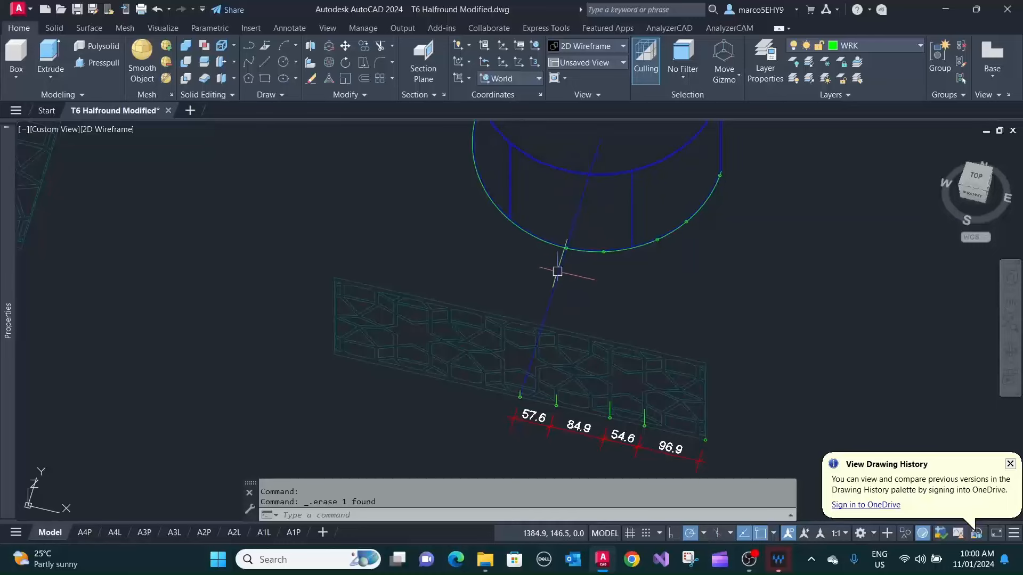
pyautogui.moveTo(524, 287)
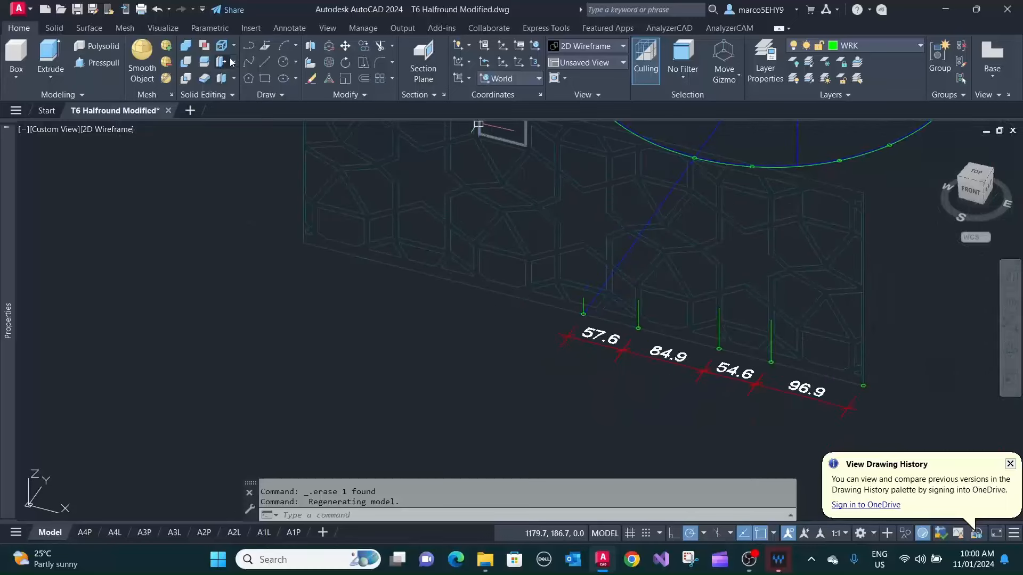
# - Extrude the selected star-pattern shapes 60 units into solids and return to plan view
pyautogui.click(50, 59)
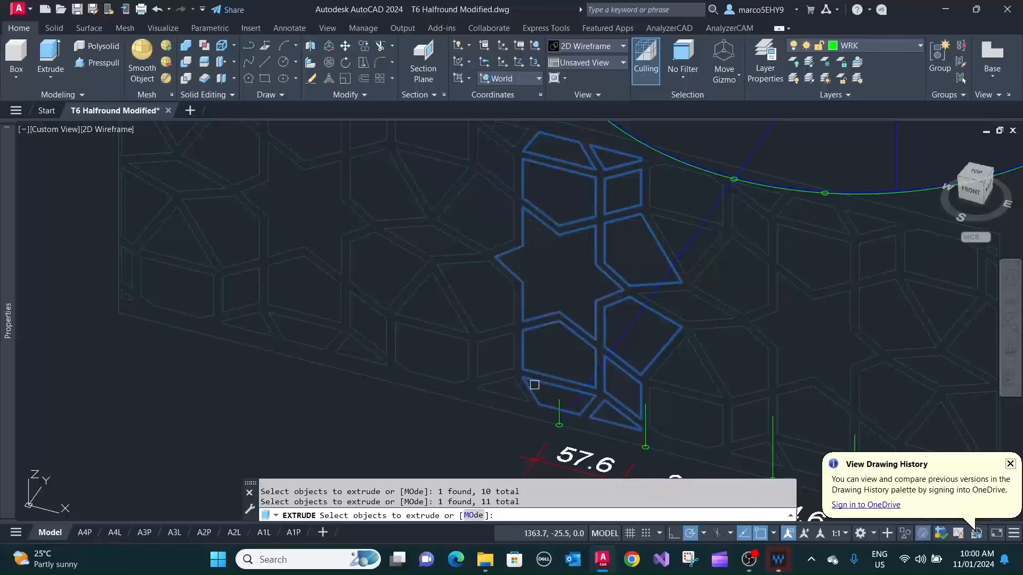
pyautogui.click(501, 342)
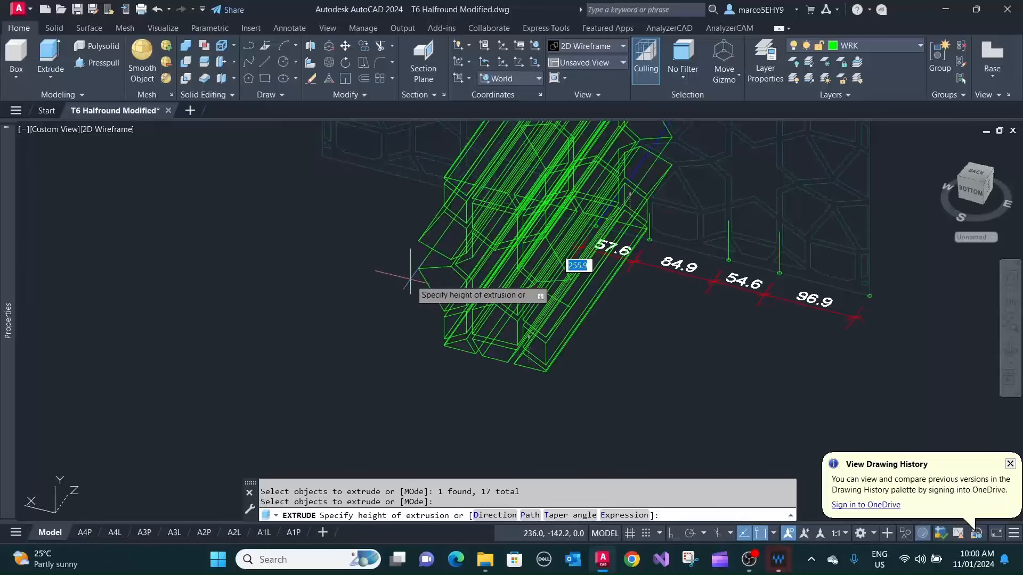
pyautogui.write('60')
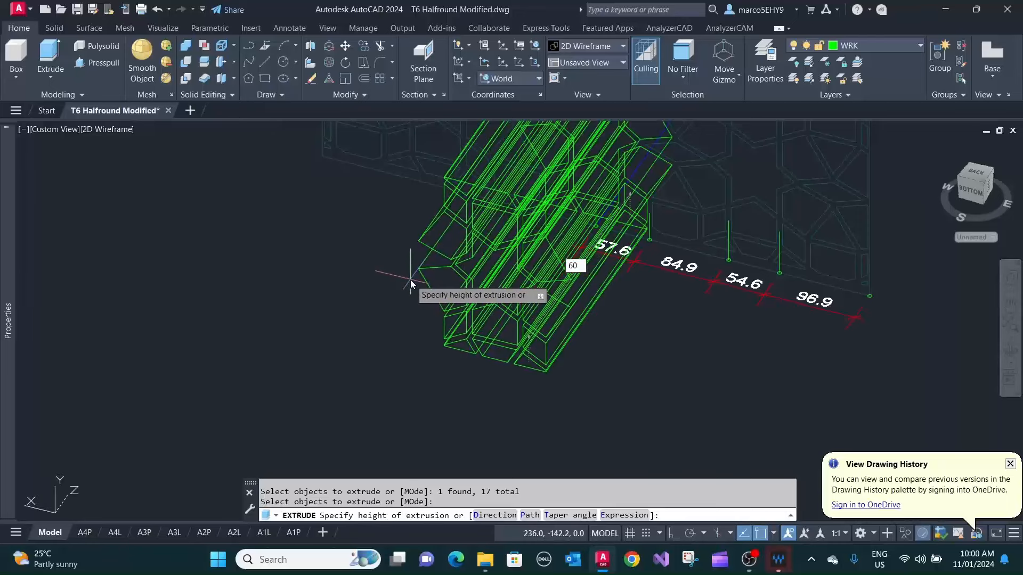
pyautogui.press('enter')
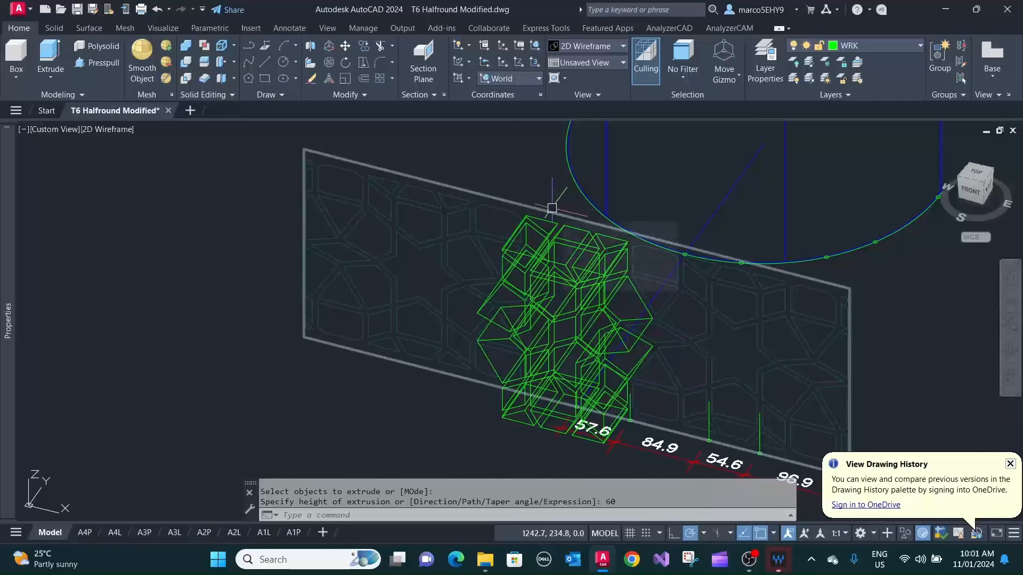
pyautogui.write('plan')
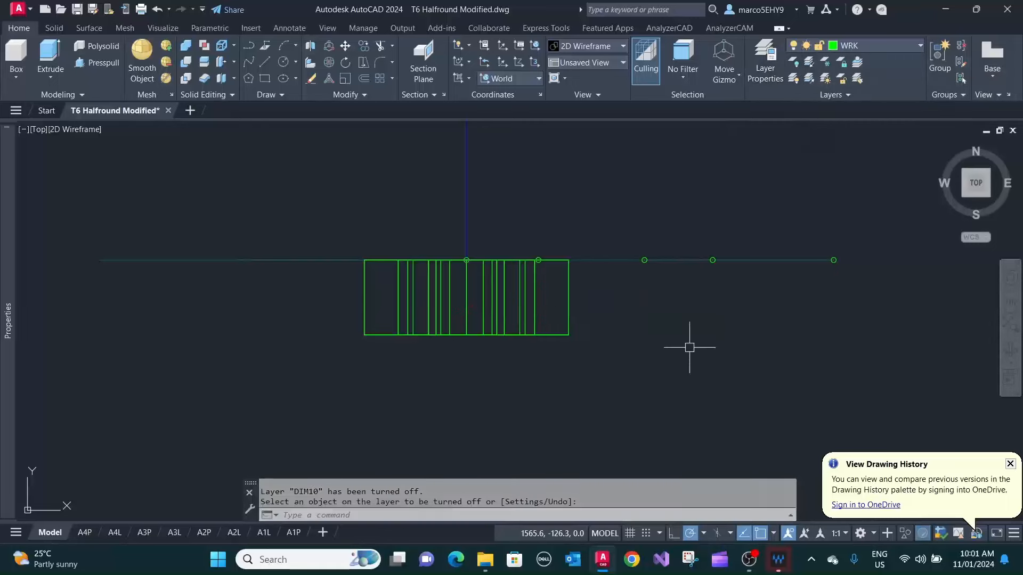
# - Turn off the dimension layer and move the extruded lattice solids 30 units across the baseline
pyautogui.press('Escape')
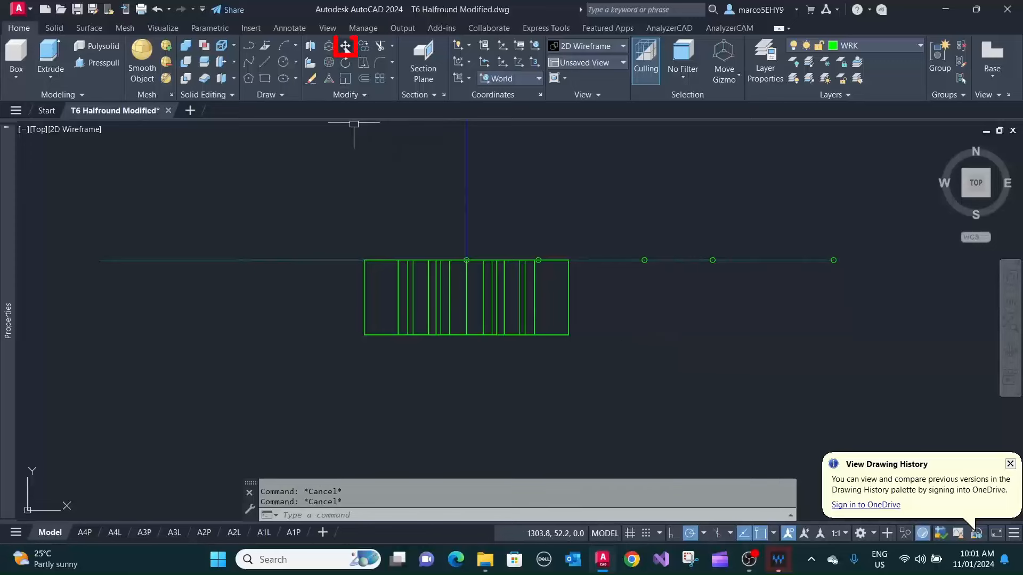
pyautogui.click(346, 46)
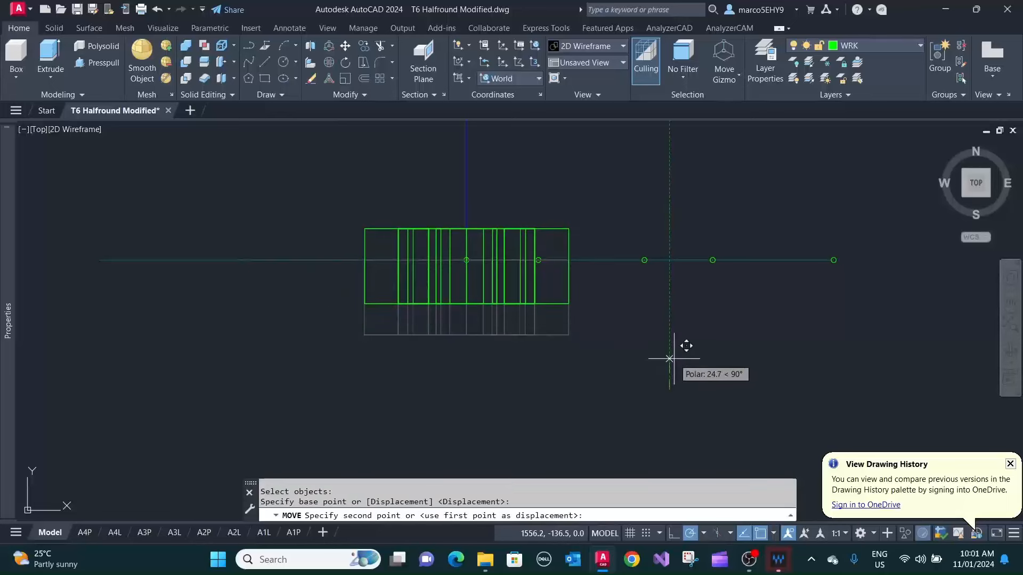
pyautogui.write('30')
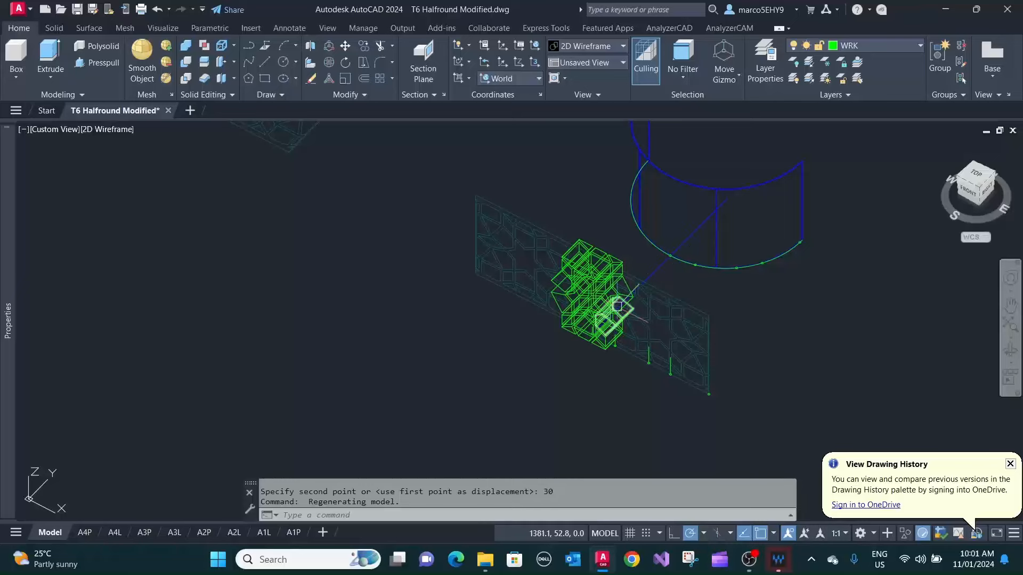
# - Copy the extruded lattice solids onto the half-round screen, orbiting to check placement
pyautogui.moveTo(617, 307); pyautogui.dragTo(683, 245)
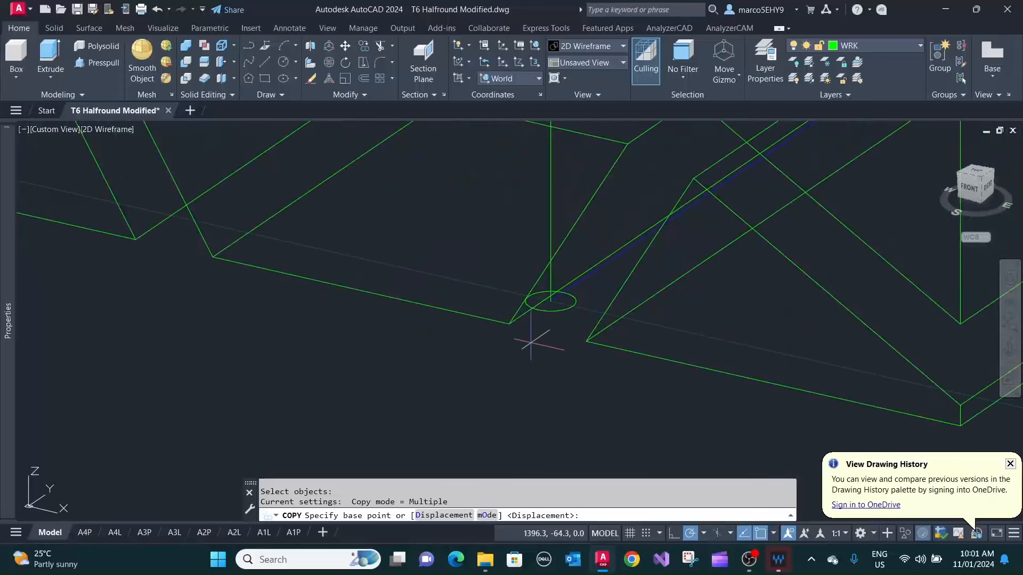
pyautogui.moveTo(550, 384)
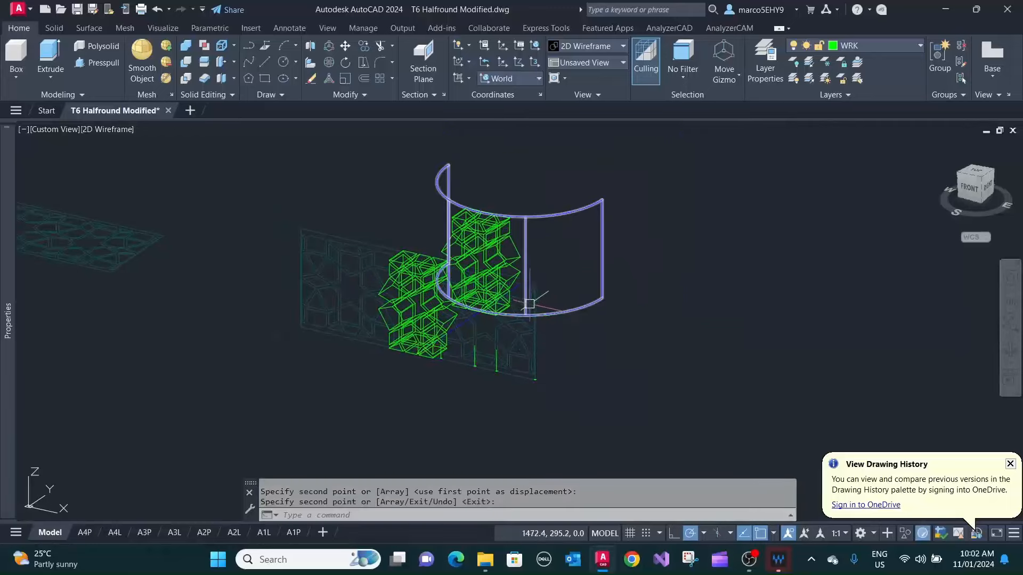
pyautogui.moveTo(529, 304); pyautogui.dragTo(457, 333)
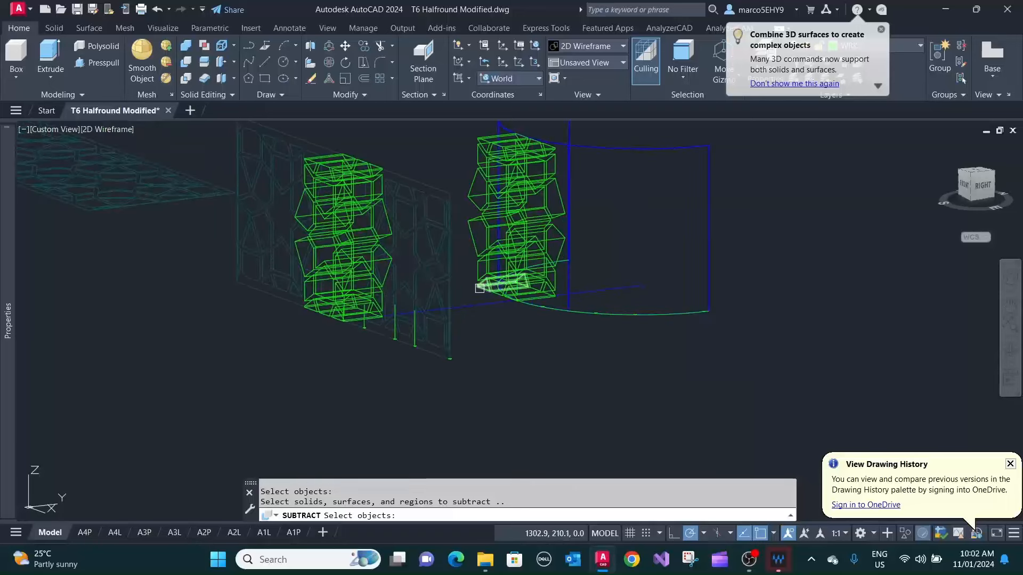
# - Subtract the copied lattice solids from the screen and view the cut openings from an angled 3D viewpoint
pyautogui.click(516, 228)
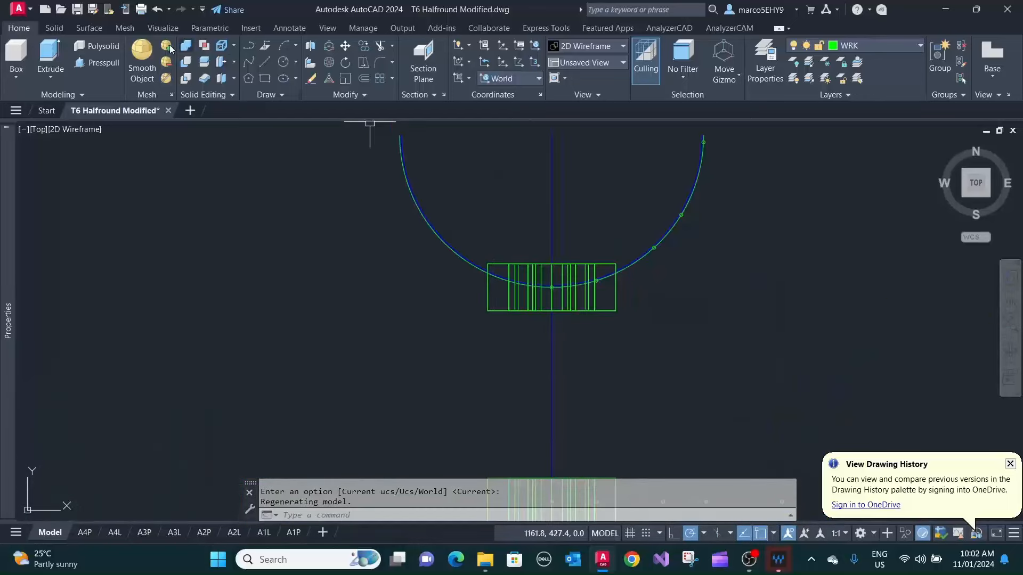
pyautogui.click(185, 61)
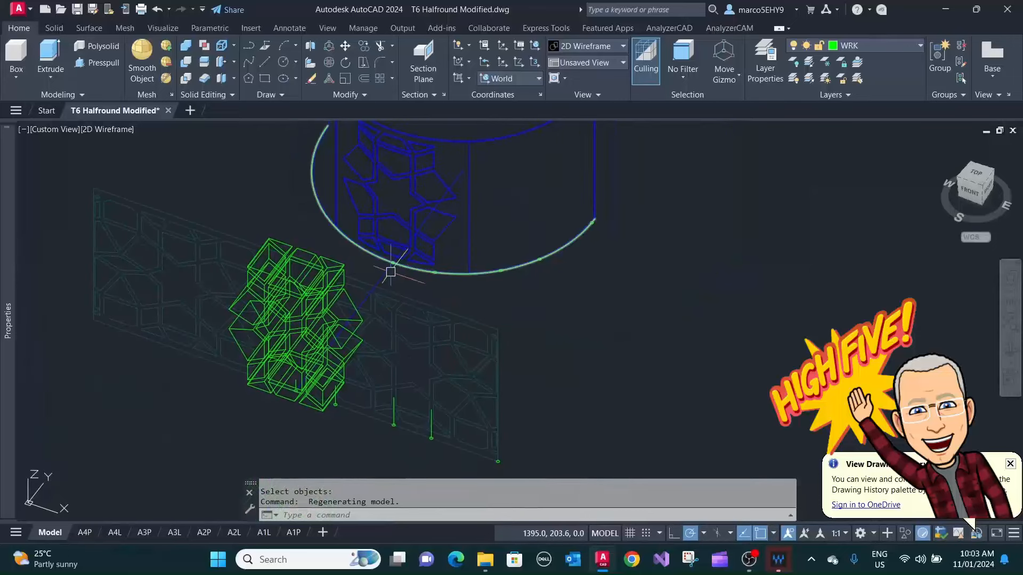
pyautogui.moveTo(355, 364)
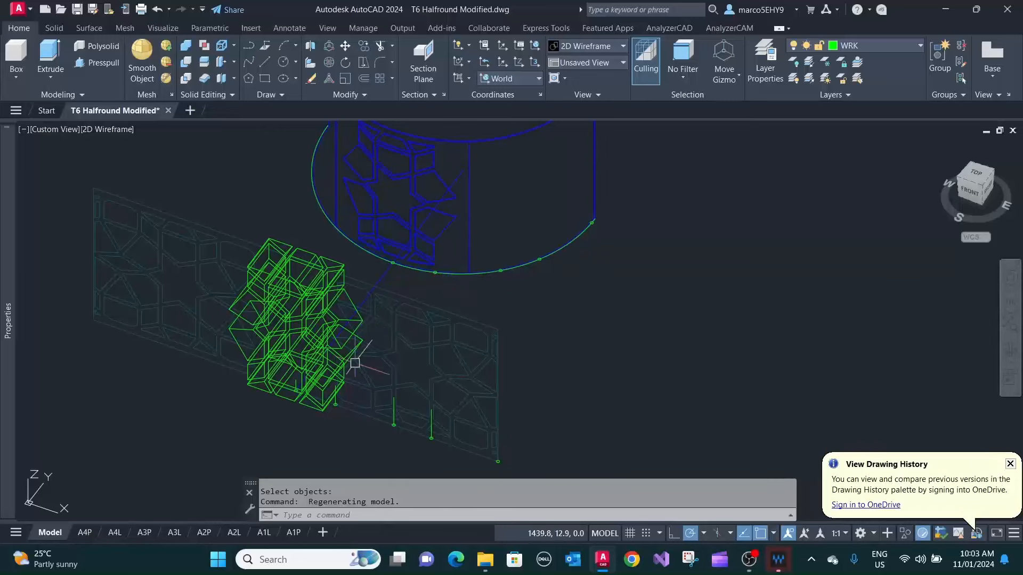
pyautogui.moveTo(508, 272)
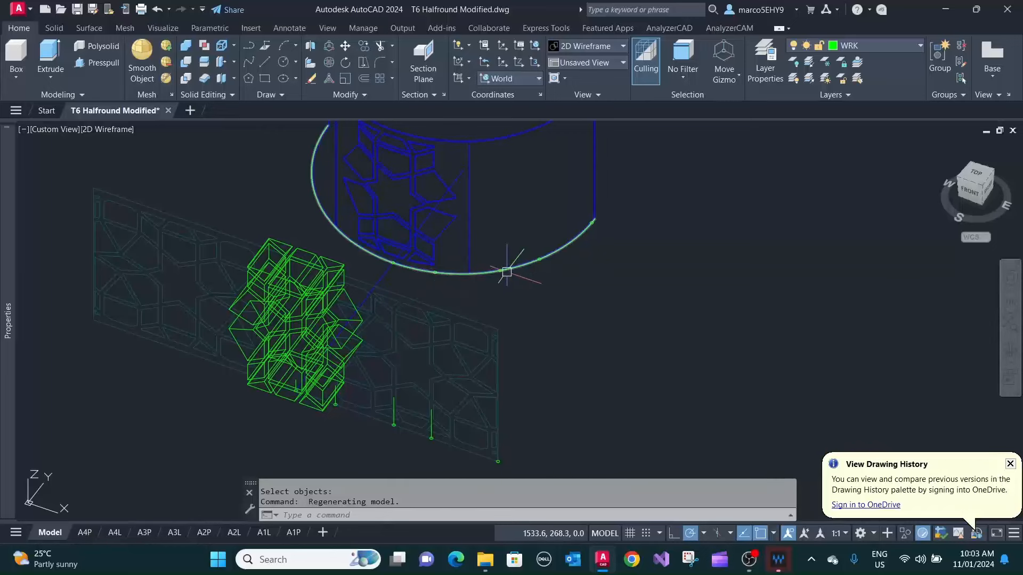
pyautogui.moveTo(441, 271)
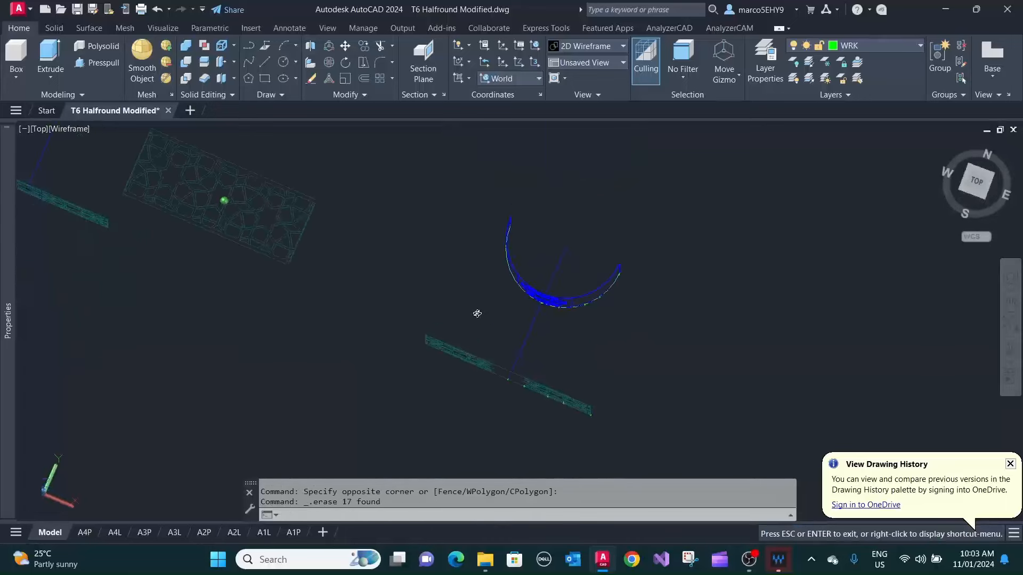
# - Orbit and zoom onto the flat star lattice panel after erasing the old green solids
pyautogui.moveTo(477, 314); pyautogui.dragTo(547, 190)
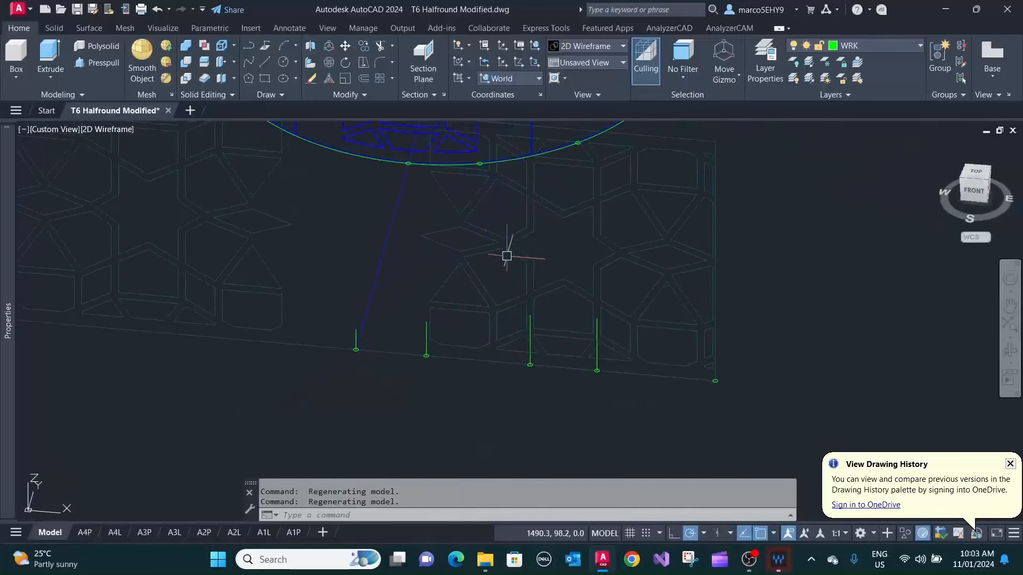
pyautogui.moveTo(510, 255); pyautogui.dragTo(467, 332)
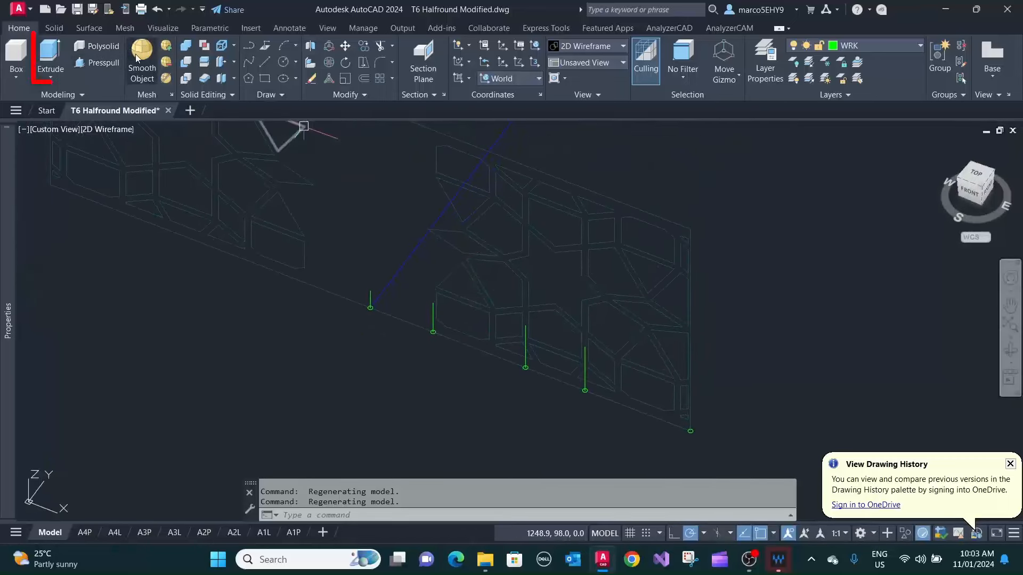
# - Extrude the eleven star lattice profiles 60 units into solids and show them in plan view
pyautogui.click(50, 59)
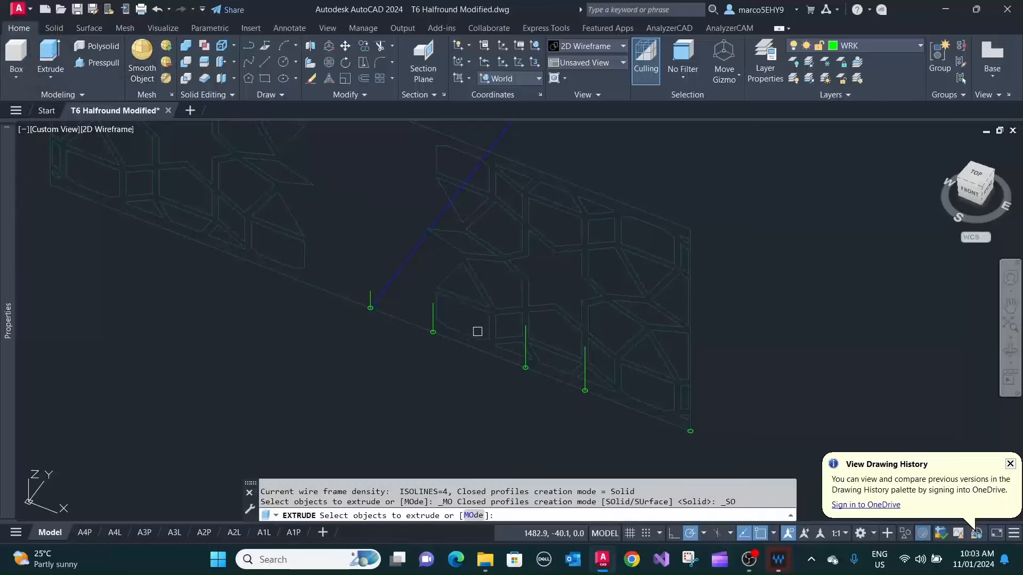
pyautogui.click(477, 331)
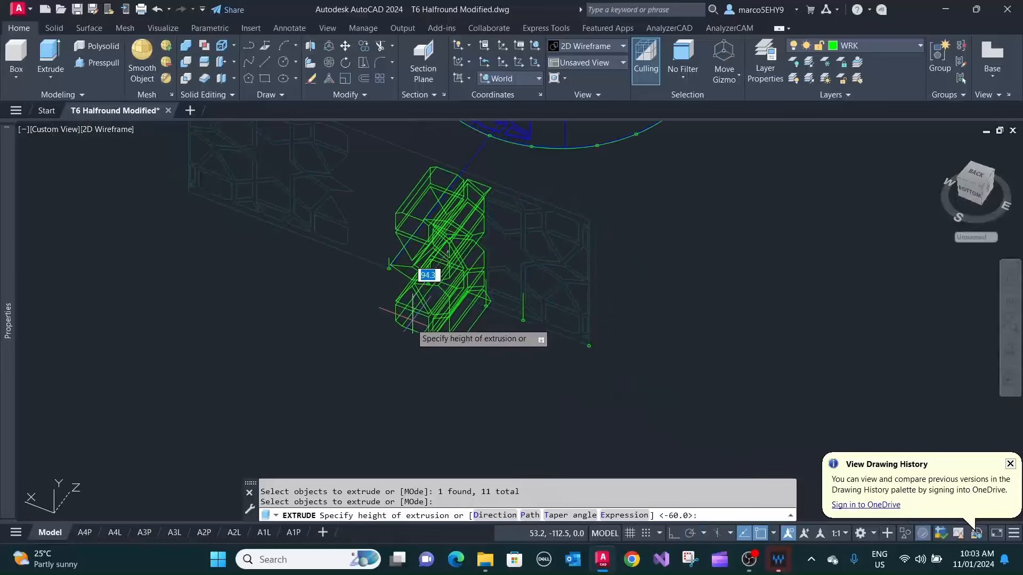
pyautogui.moveTo(408, 336)
pyautogui.write('PLAN')
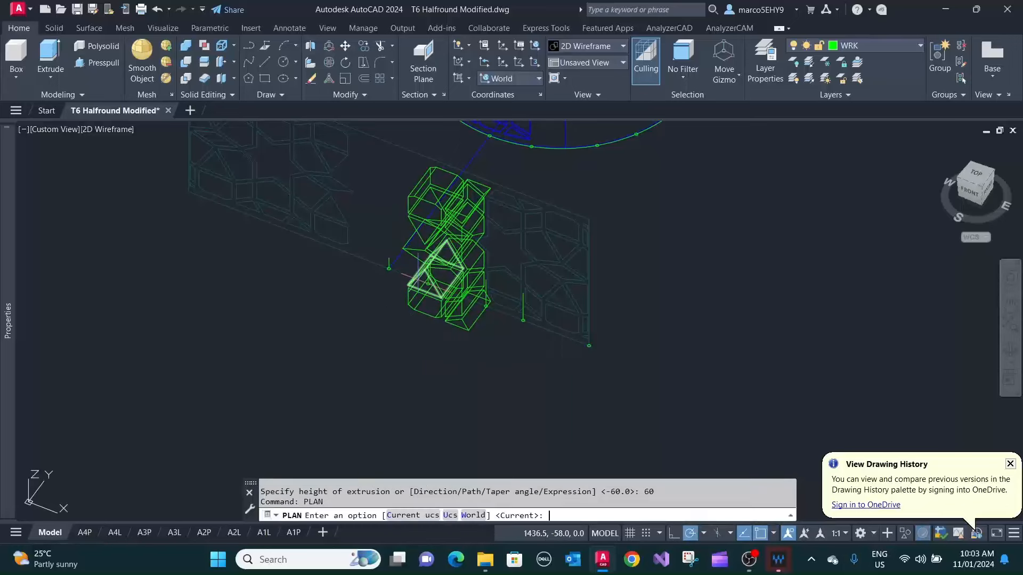
pyautogui.press('enter')
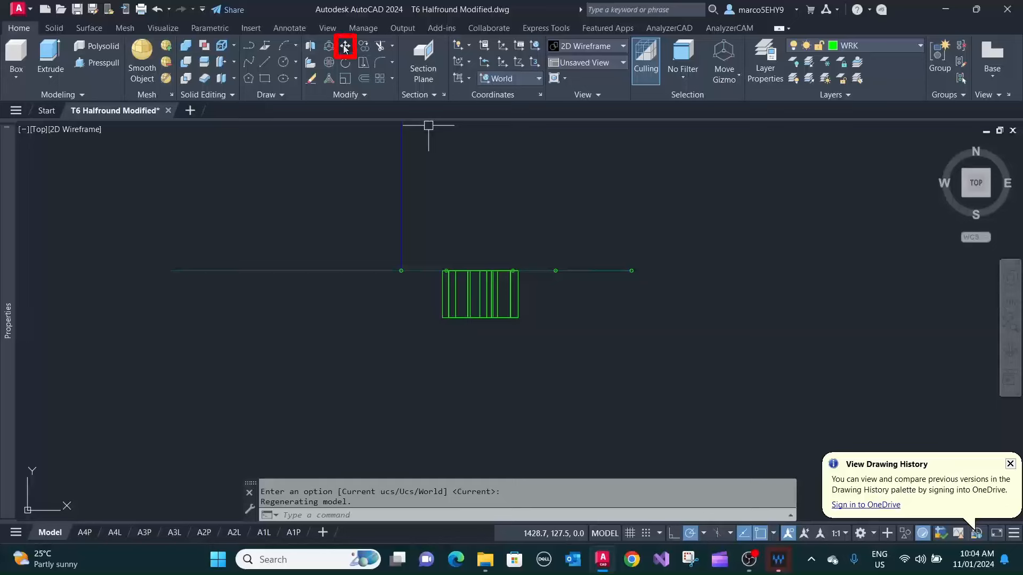
# - Move the new star solids 30 units, then copy them onto the curved screen's arc
pyautogui.click(344, 46)
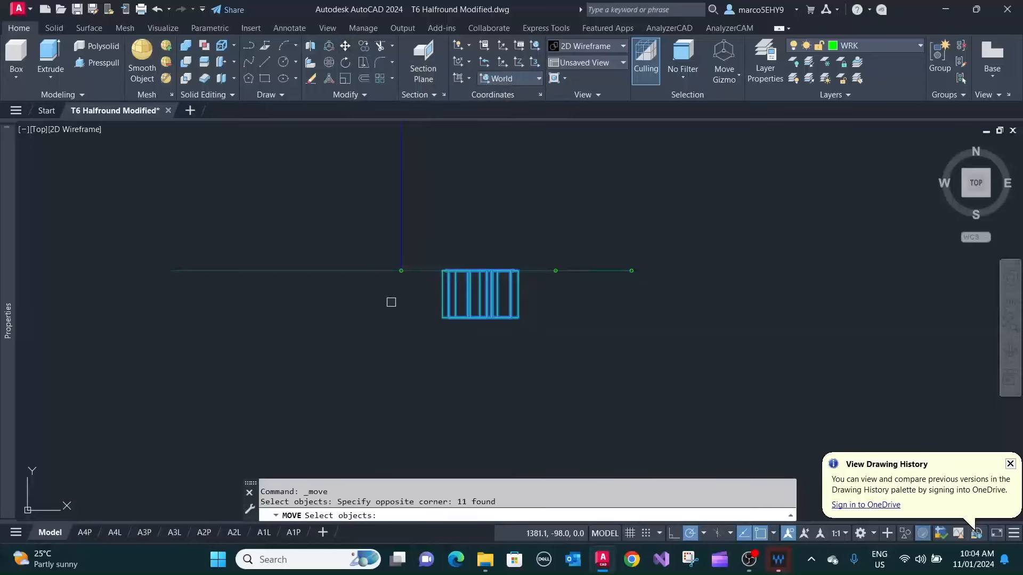
pyautogui.click(480, 294)
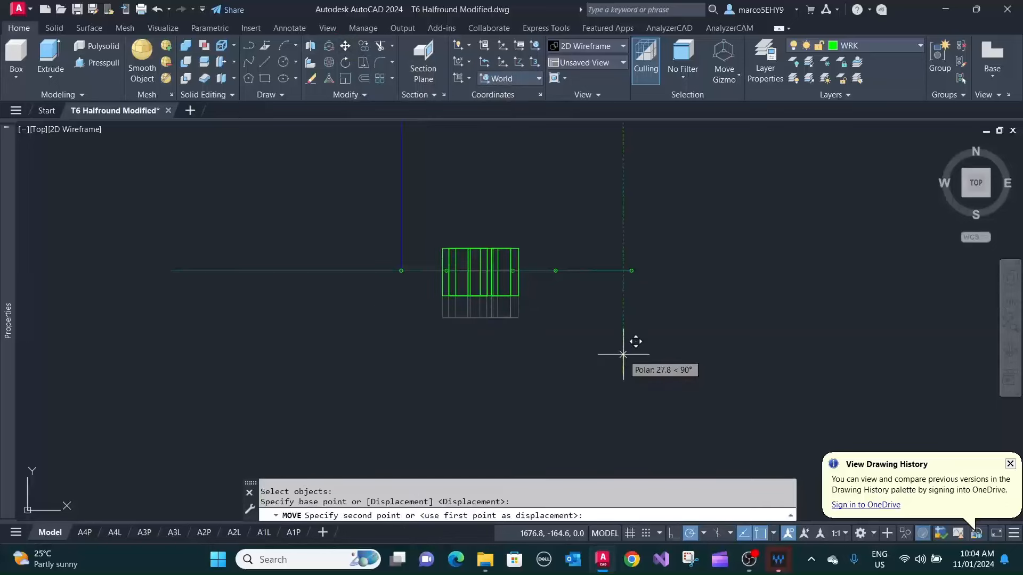
pyautogui.write('30')
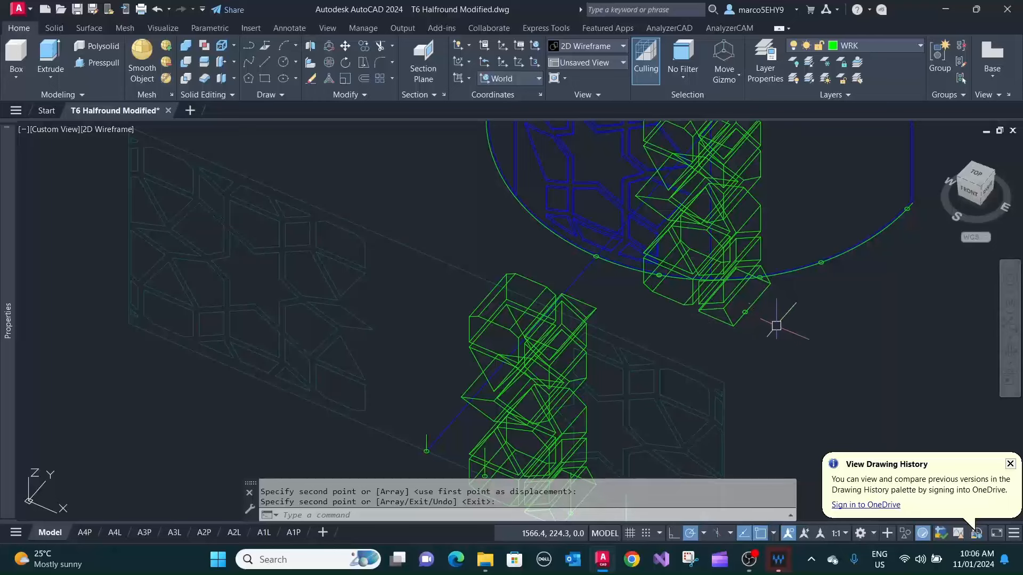
pyautogui.moveTo(778, 323)
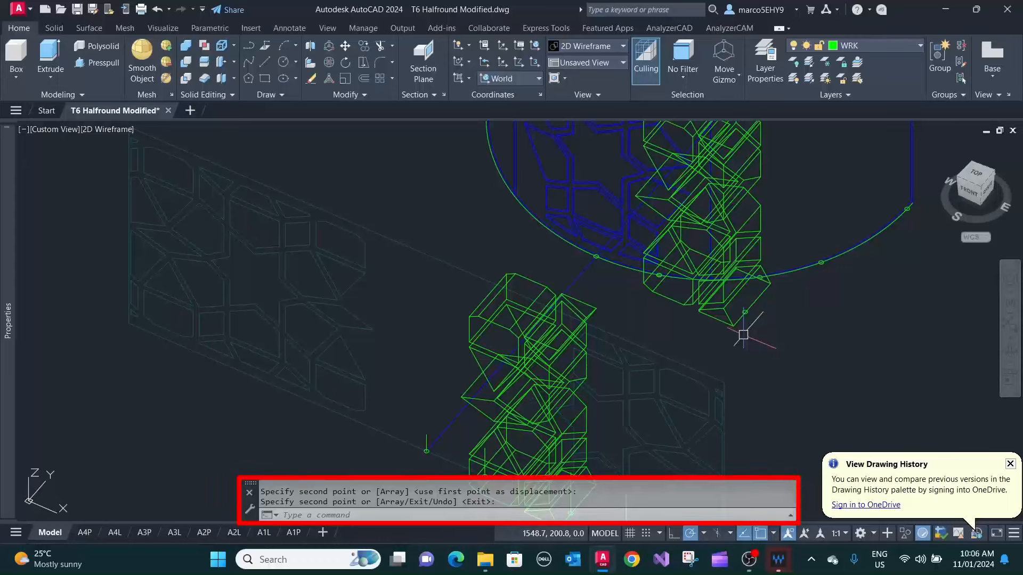
pyautogui.write('p1')
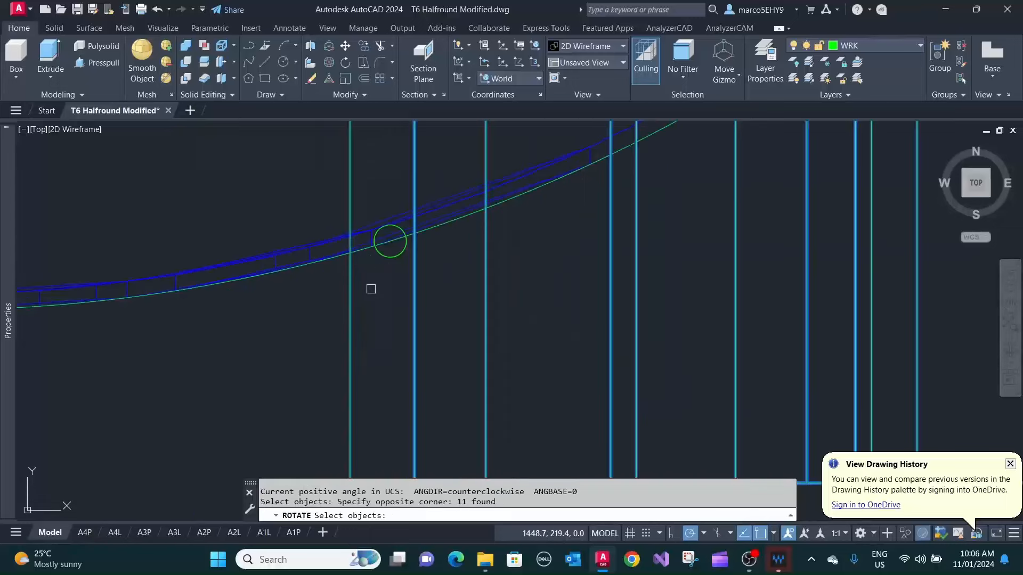
# - Rotate the 11 copied solids about a base point on the arc to follow the screen's curve
pyautogui.click(390, 242)
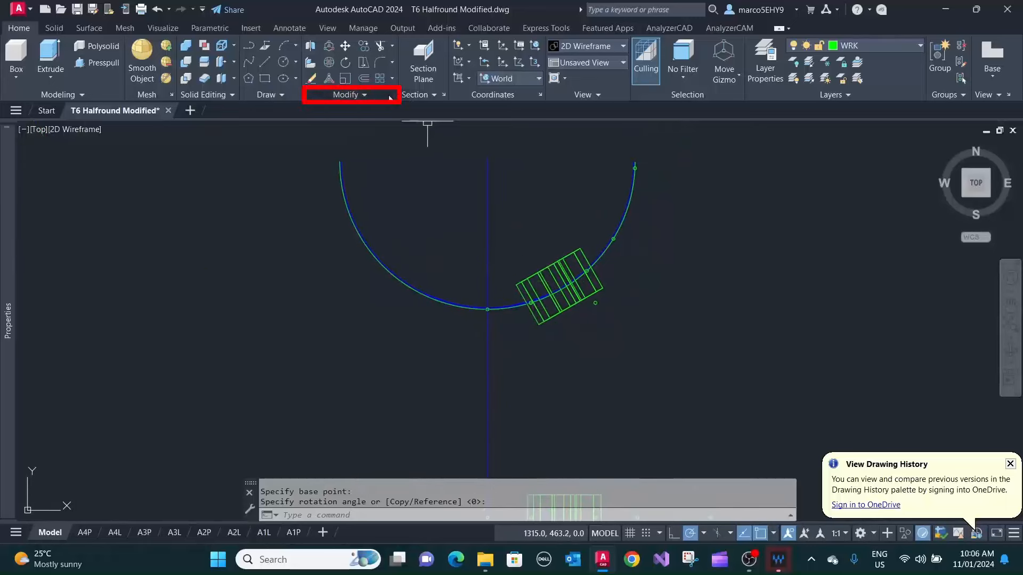
# - Mirror the rotated star solids across the vertical centre line, keeping the source objects
pyautogui.click(351, 94)
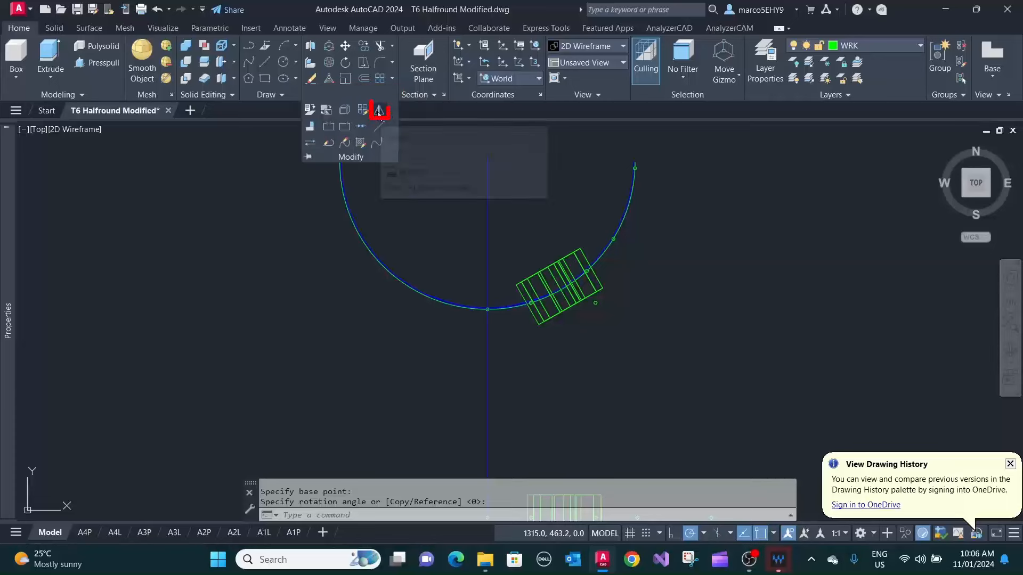
pyautogui.click(377, 110)
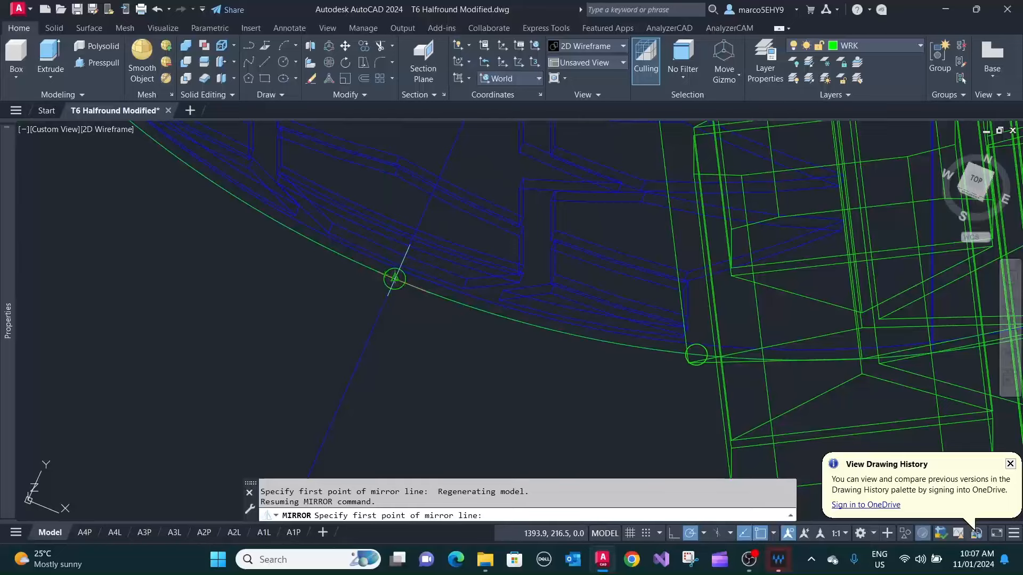
pyautogui.click(394, 280)
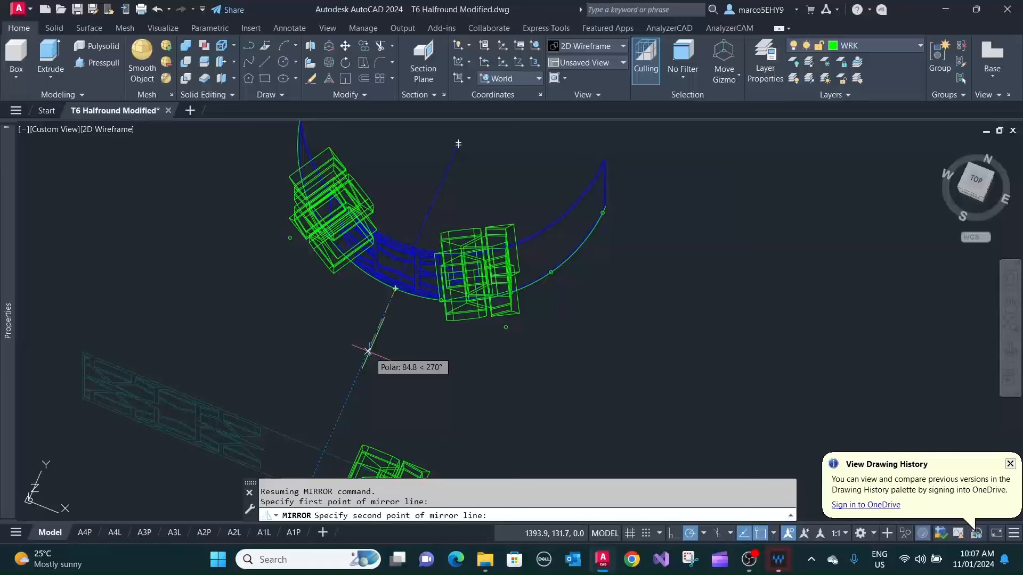
pyautogui.click(368, 354)
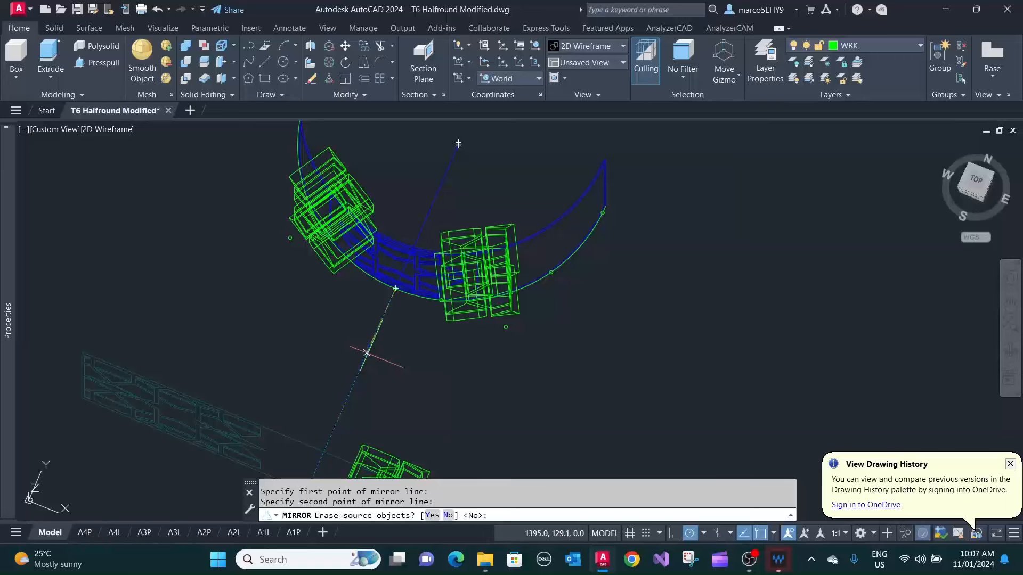
pyautogui.click(384, 271)
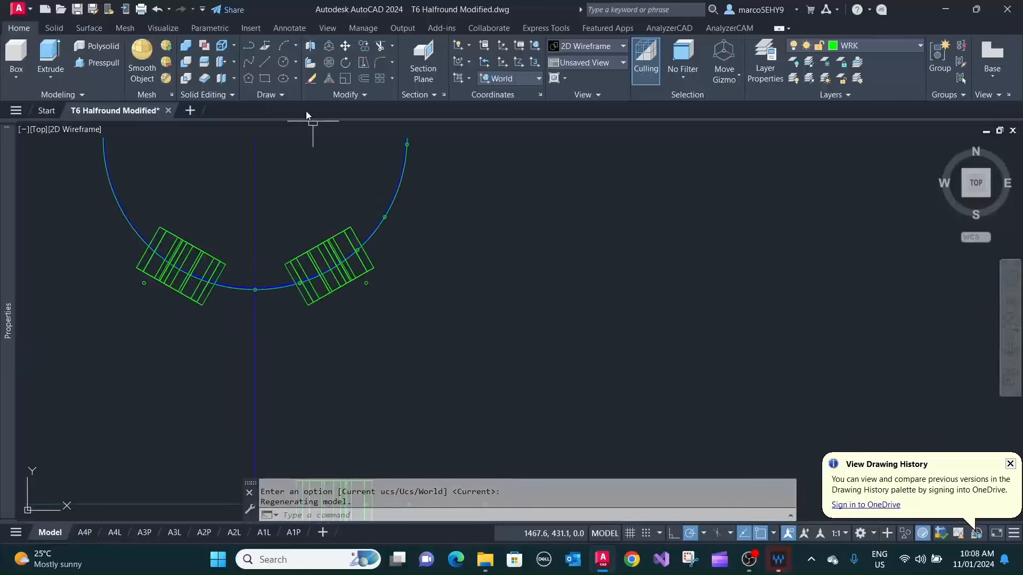
# - Subtract the mirrored star solids from the half-round screen in 3D, then return to plan view
pyautogui.click(185, 62)
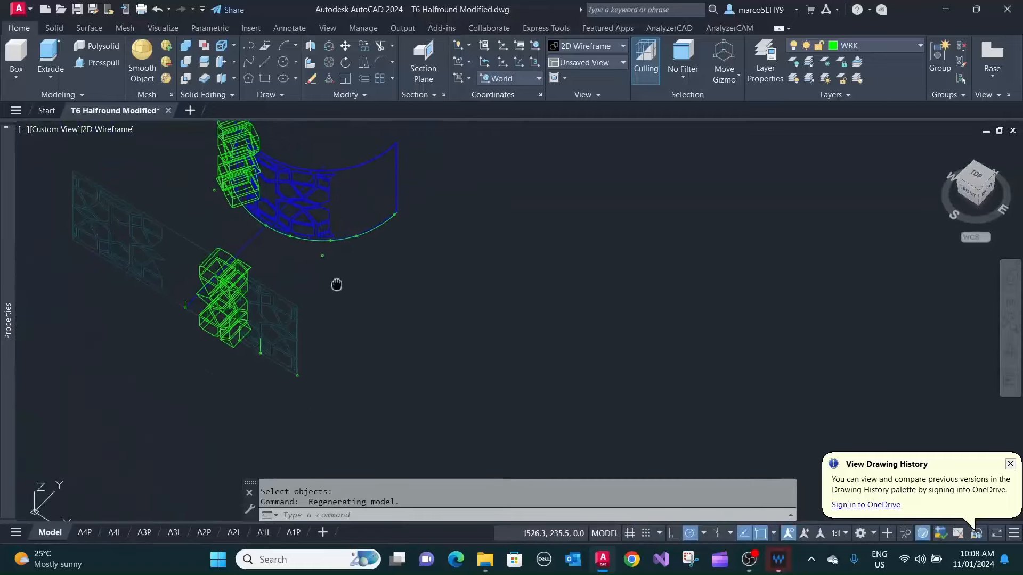
pyautogui.moveTo(336, 285); pyautogui.dragTo(269, 280)
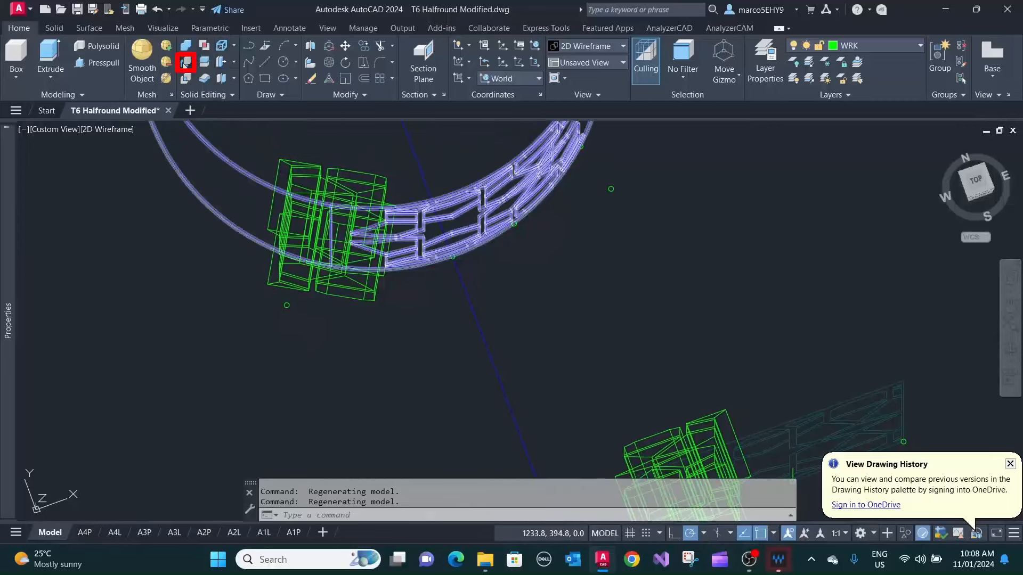
pyautogui.click(185, 62)
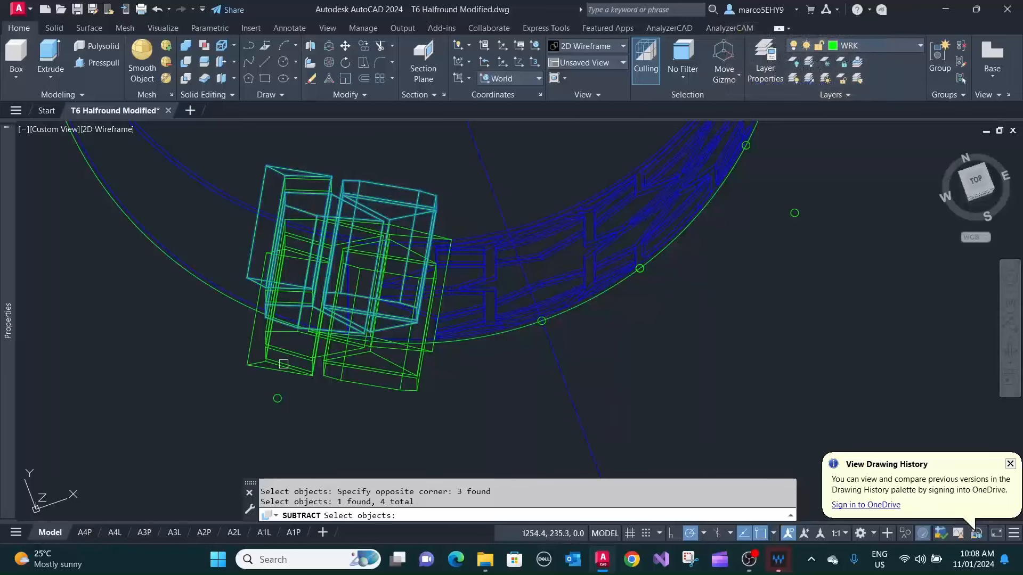
pyautogui.click(454, 405)
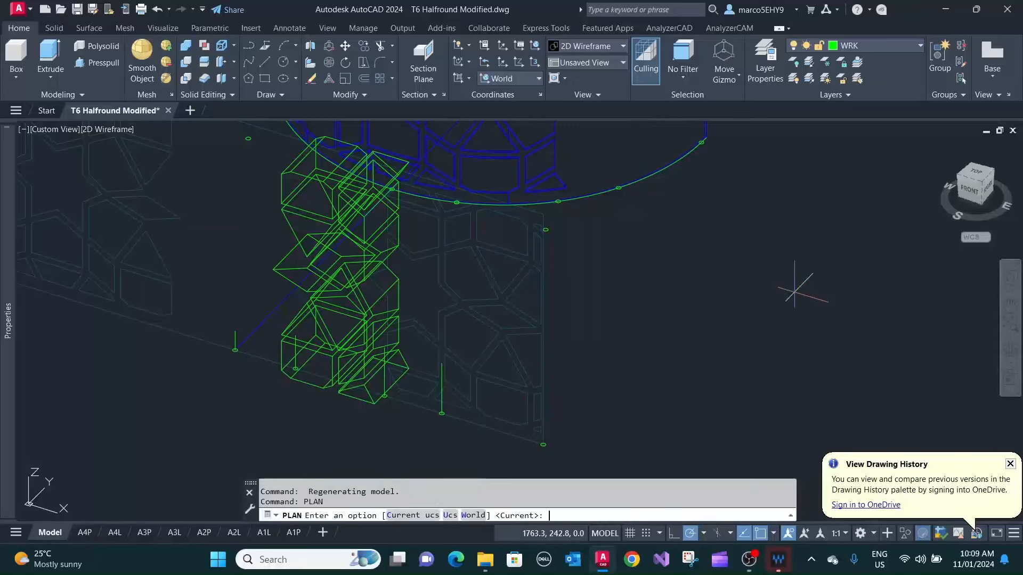
pyautogui.press('enter')
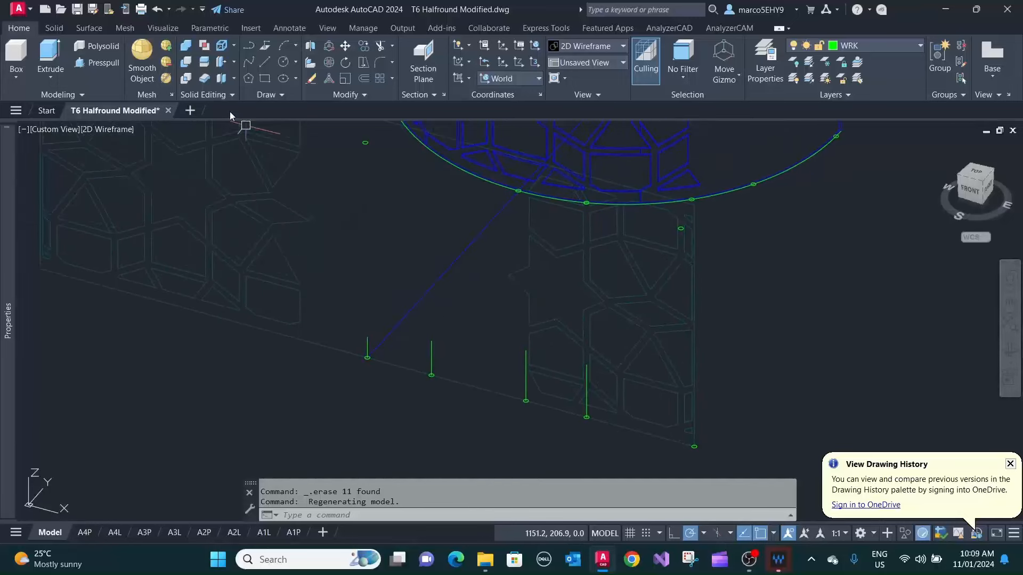
# - Extrude another block of star lattice profiles 60 units tall and run PLAN for the top view
pyautogui.click(50, 59)
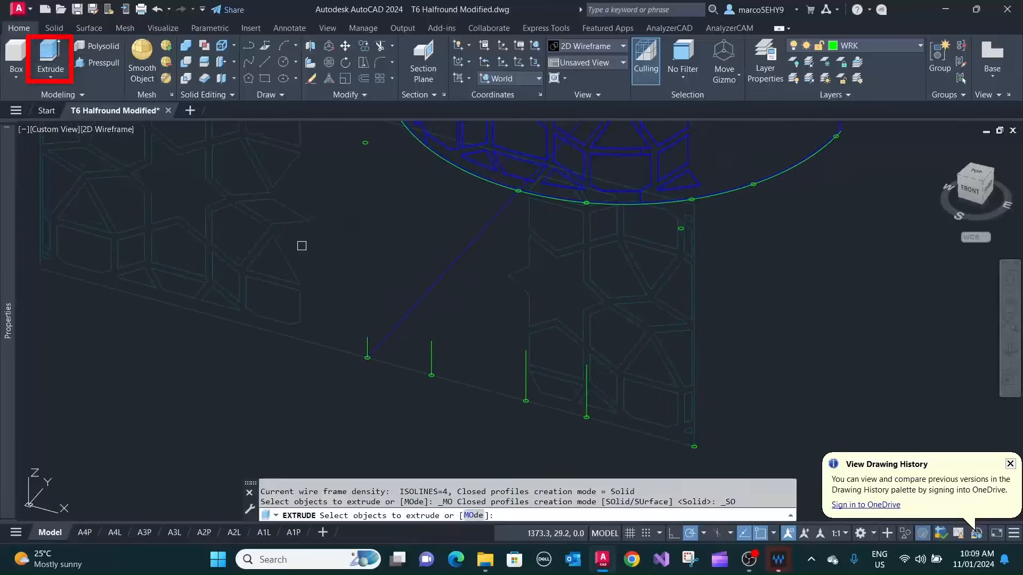
pyautogui.click(557, 368)
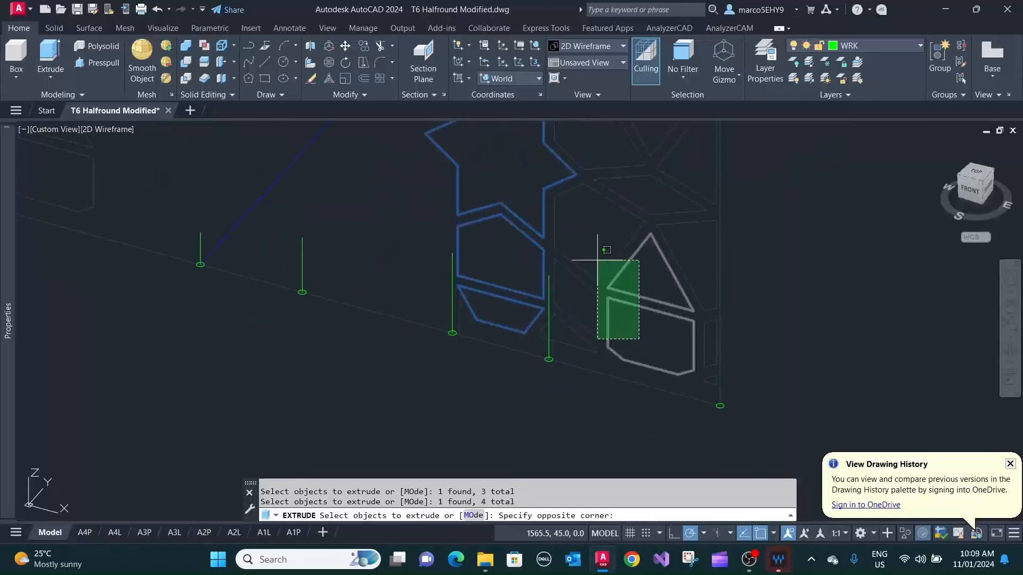
pyautogui.click(618, 210)
pyautogui.write('60')
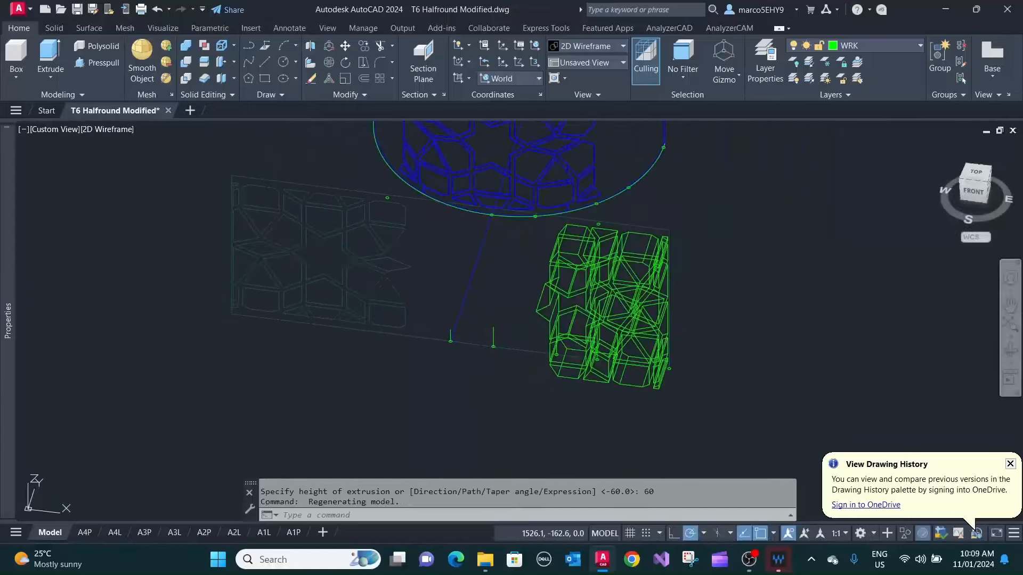
pyautogui.write('plan')
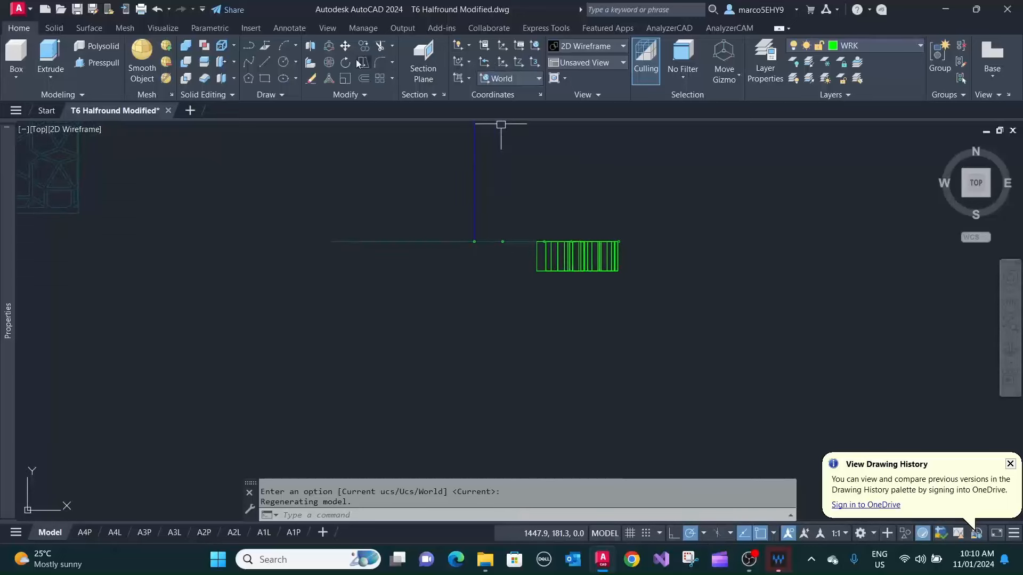
# - Move the window-selected extruded lattice solids 30 units at polar 90°
pyautogui.click(344, 46)
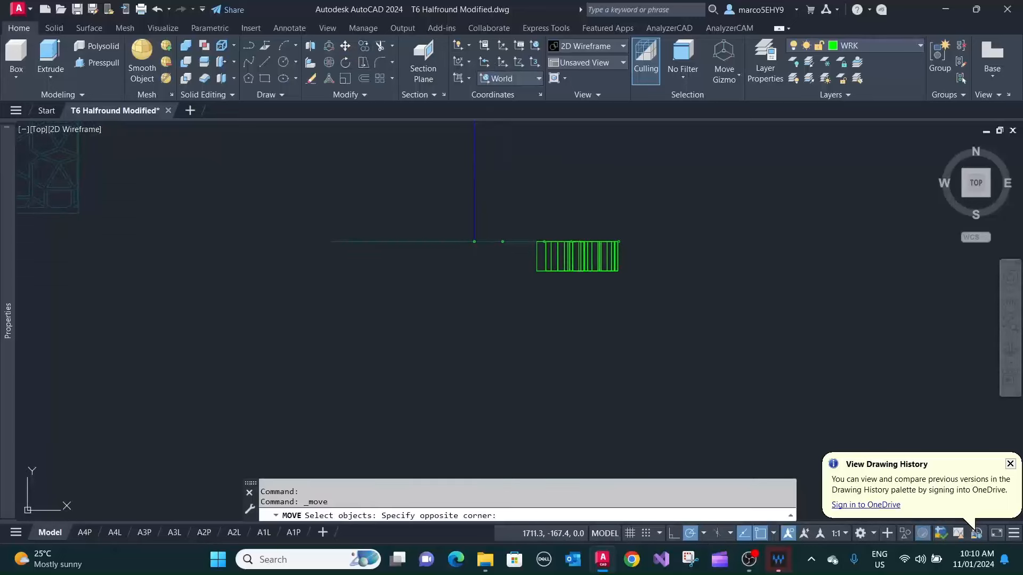
pyautogui.moveTo(596, 264); pyautogui.dragTo(641, 288)
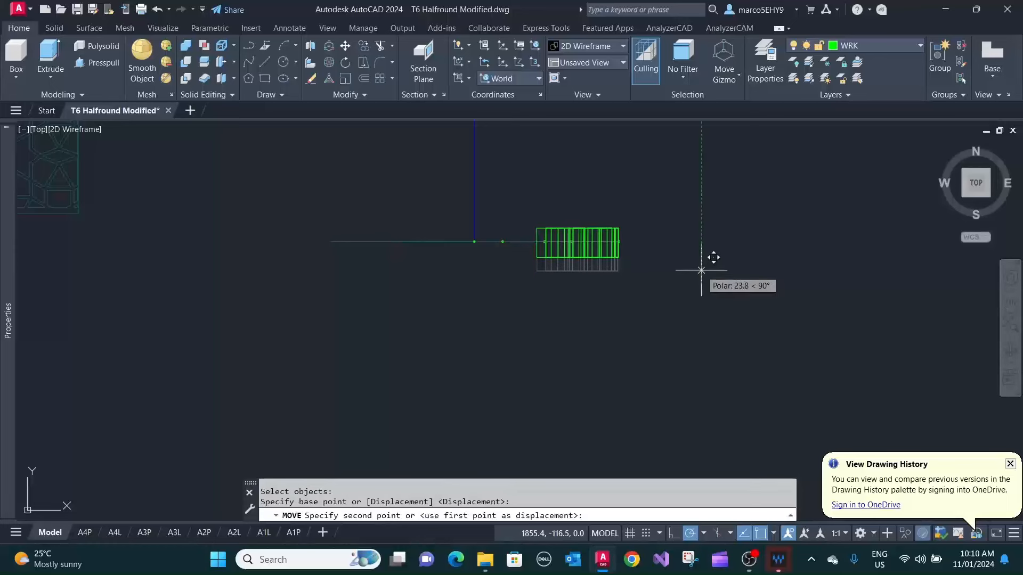
pyautogui.write('30')
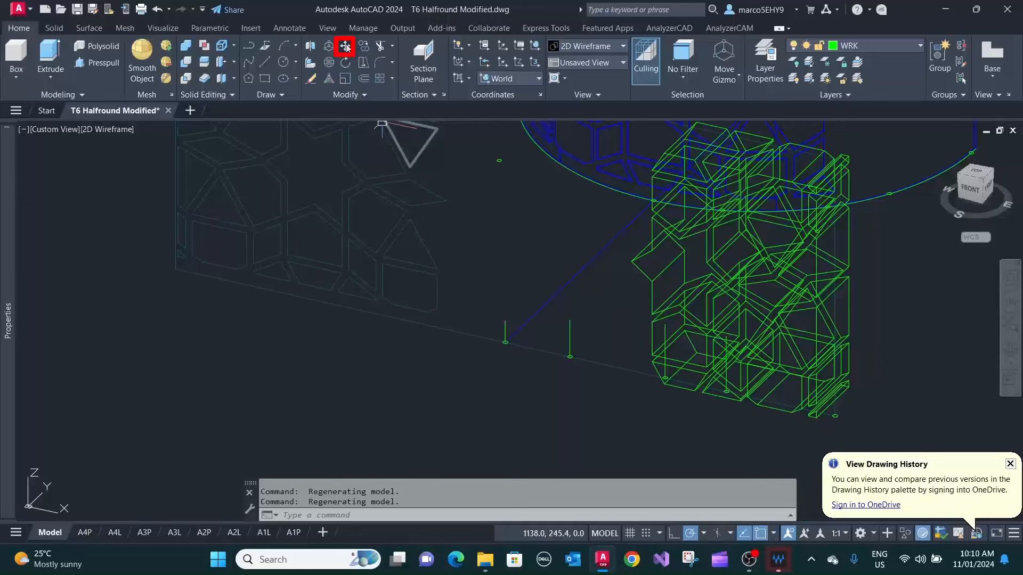
# - Copy the lattice solids onto the arc, rotate the copy 30°, and return to plan view
pyautogui.click(344, 46)
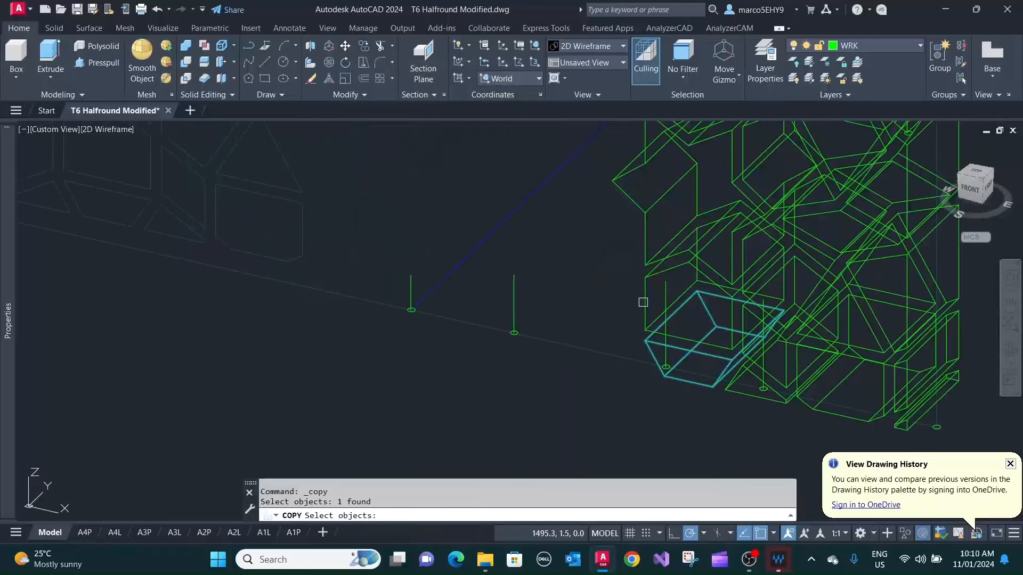
pyautogui.click(645, 195)
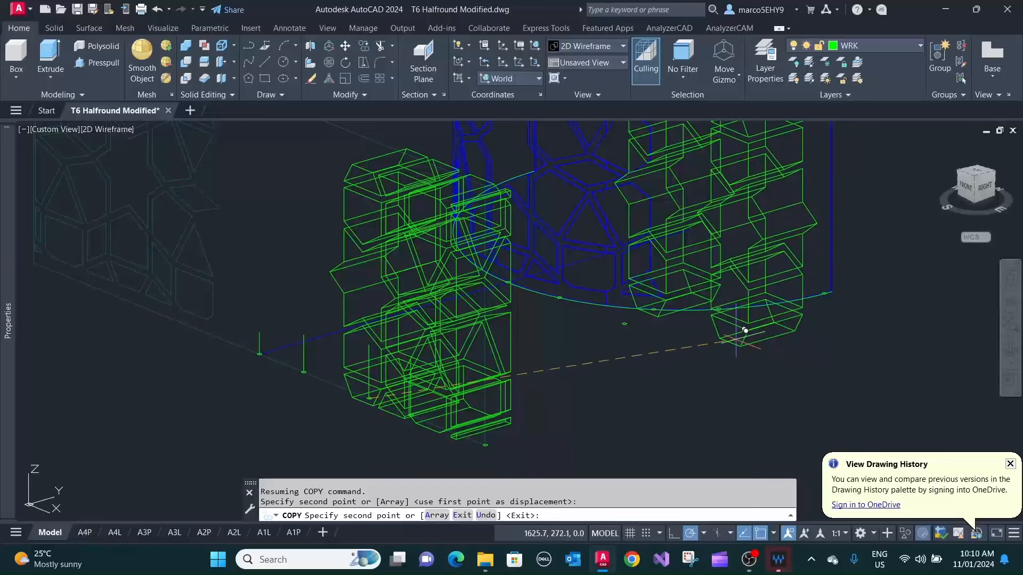
pyautogui.click(690, 341)
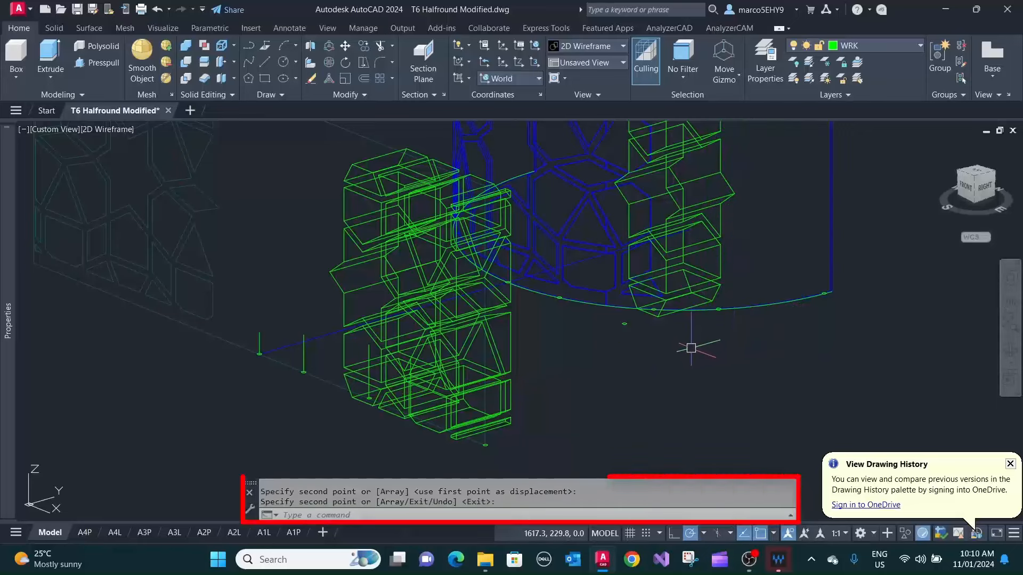
pyautogui.write('p1')
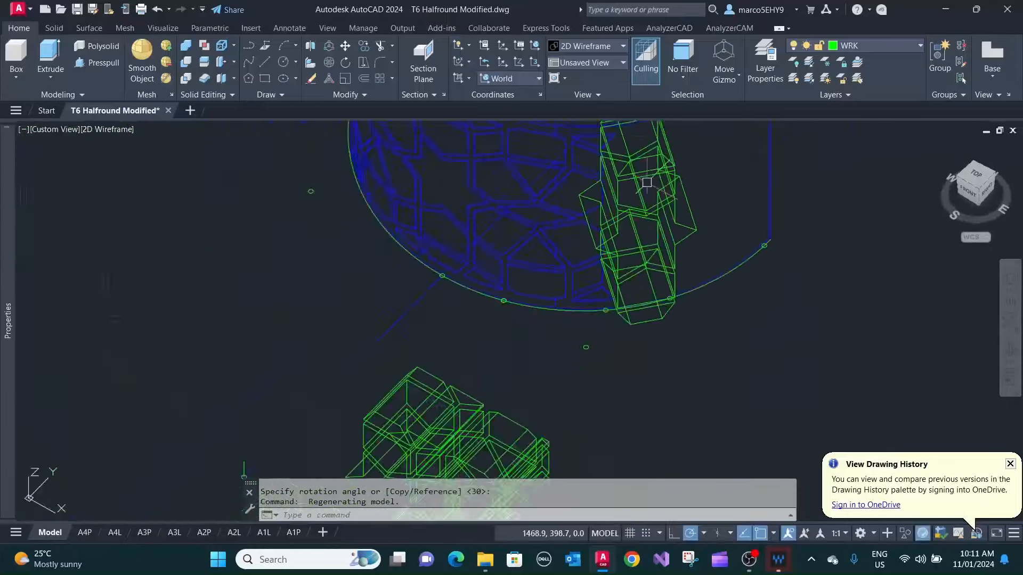
pyautogui.write('plan')
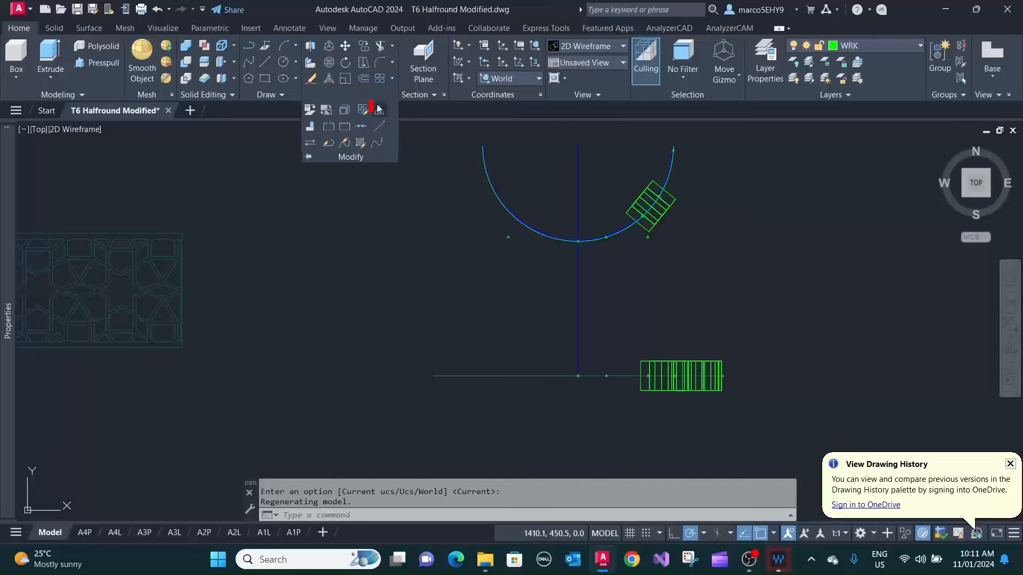
# - Mirror the window-selected block of solids about the screen's vertical centreline
pyautogui.click(377, 109)
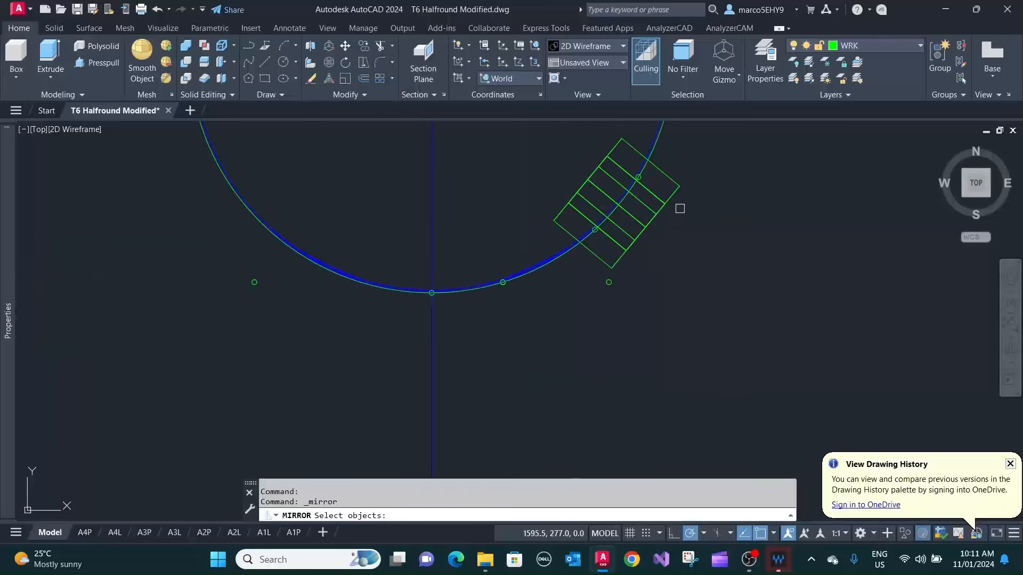
pyautogui.moveTo(679, 209); pyautogui.dragTo(599, 150)
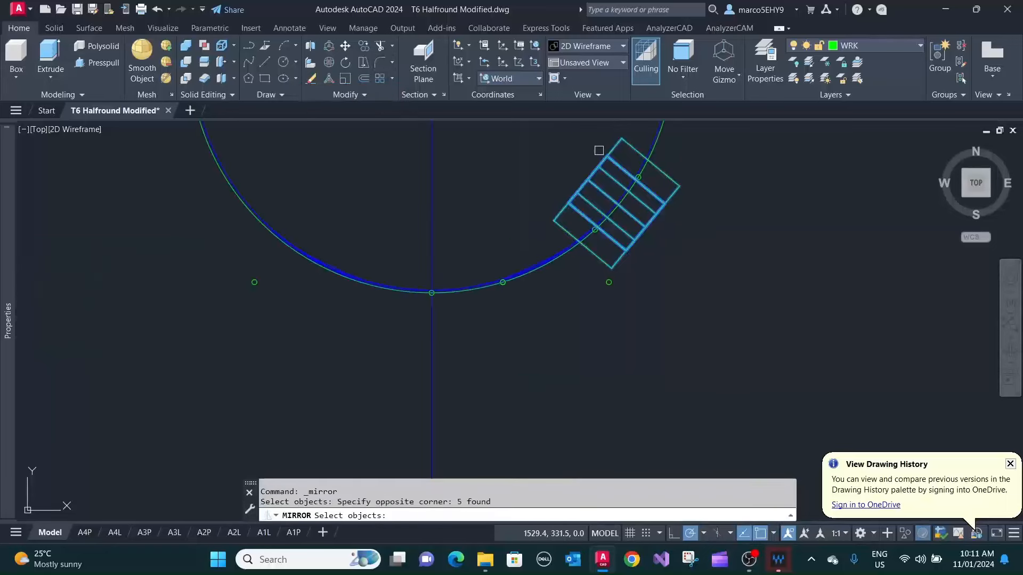
pyautogui.click(568, 231)
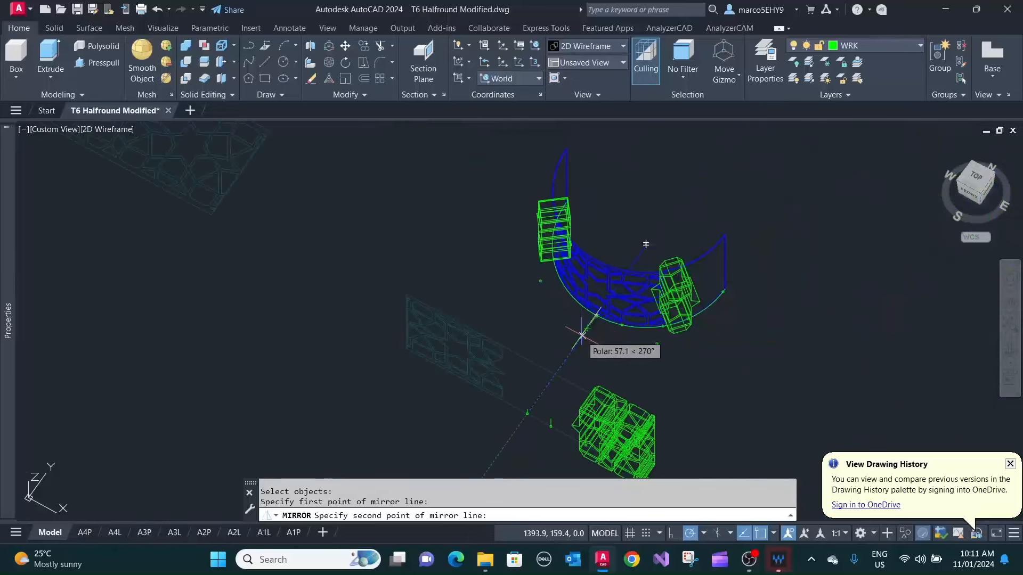
pyautogui.click(580, 336)
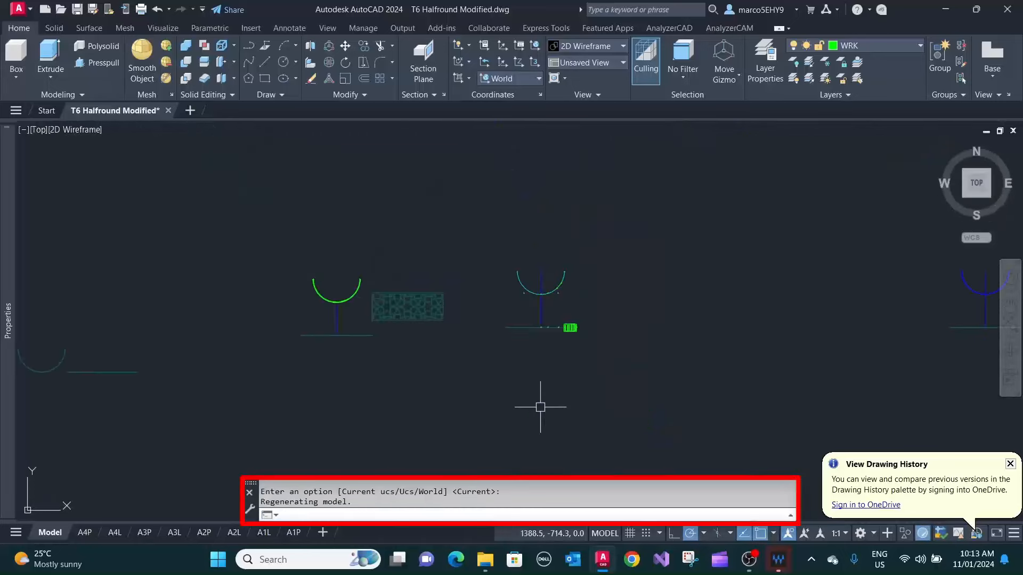
# - Copy a block of lattice solids and drop it on the arc edge of the screen
pyautogui.click(363, 46)
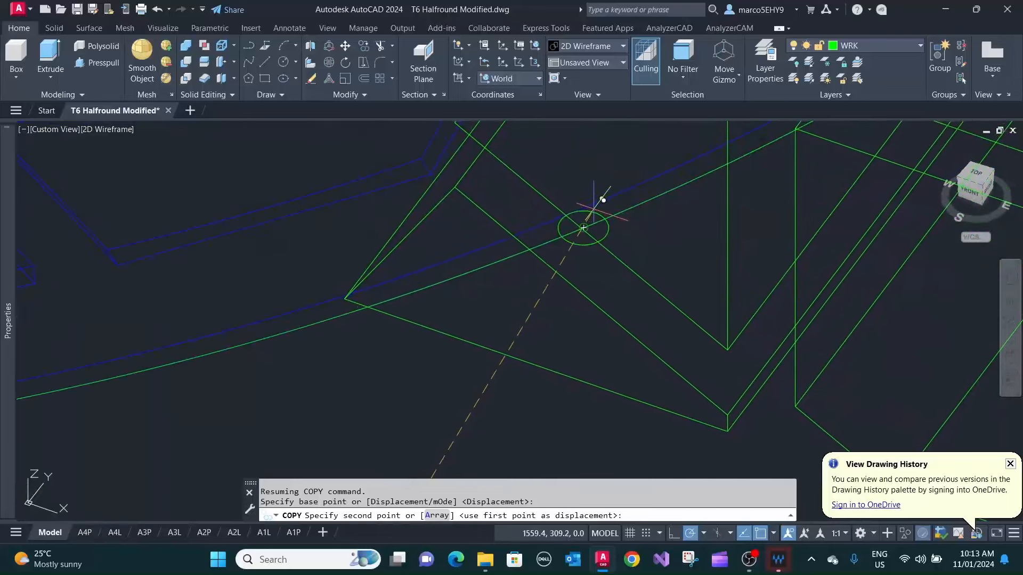
pyautogui.click(583, 228)
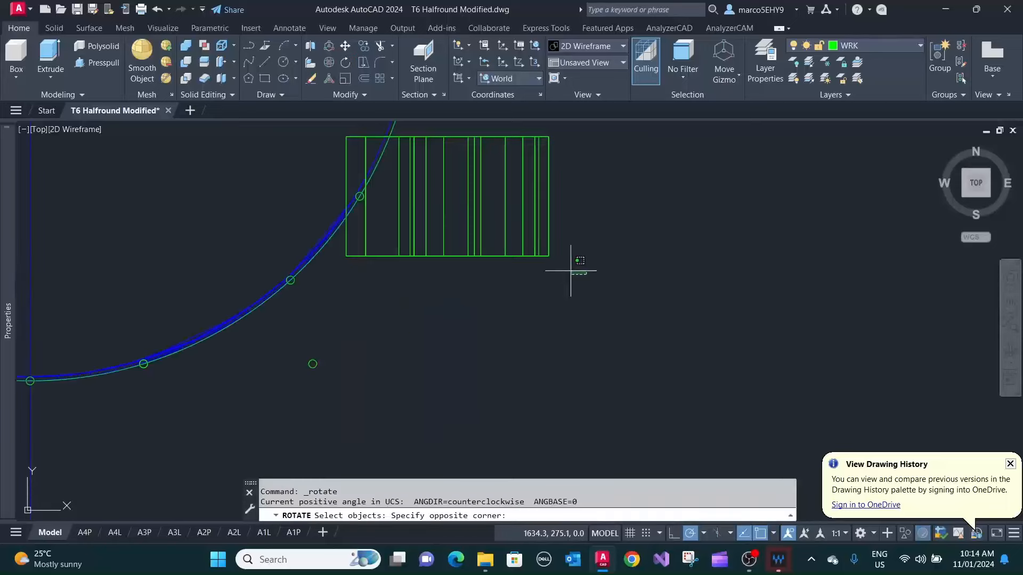
# - Rotate the new block along the curve and mirror all 17 solids from the arc midpoint
pyautogui.click(371, 248)
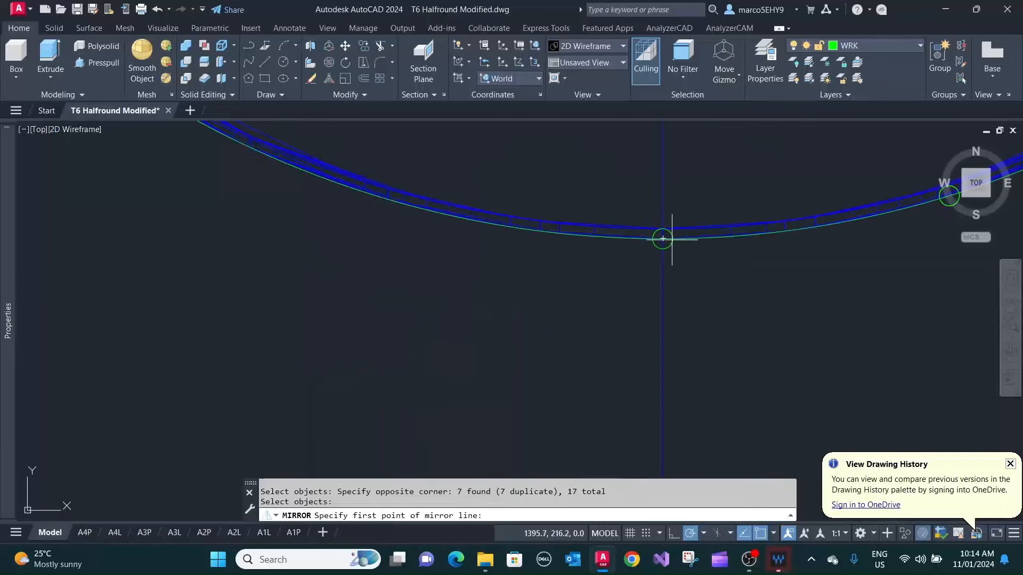
pyautogui.click(661, 240)
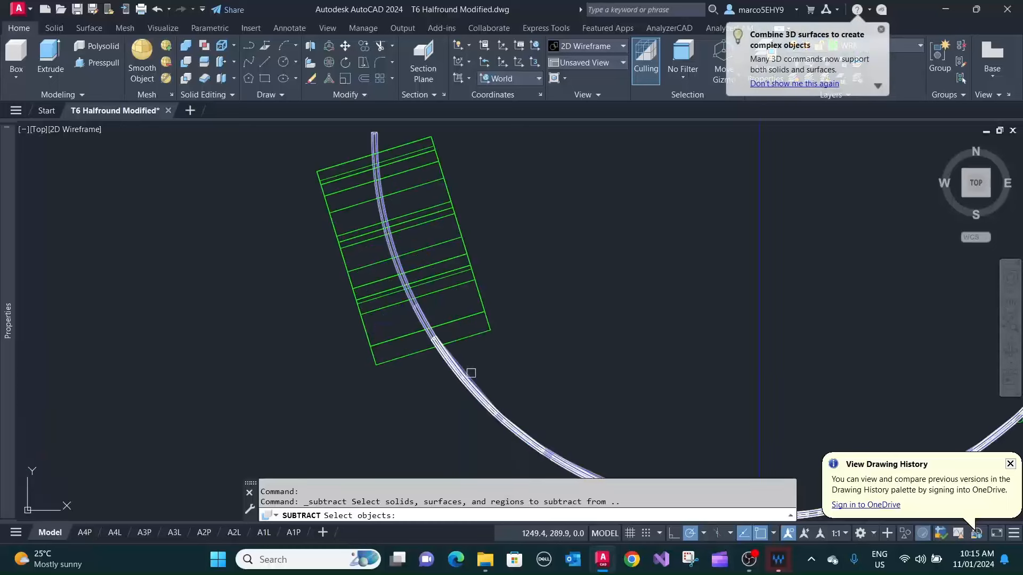
# - Subtract the lattice solids from the curved screen and set the viewport to Shades of Gray
pyautogui.click(384, 354)
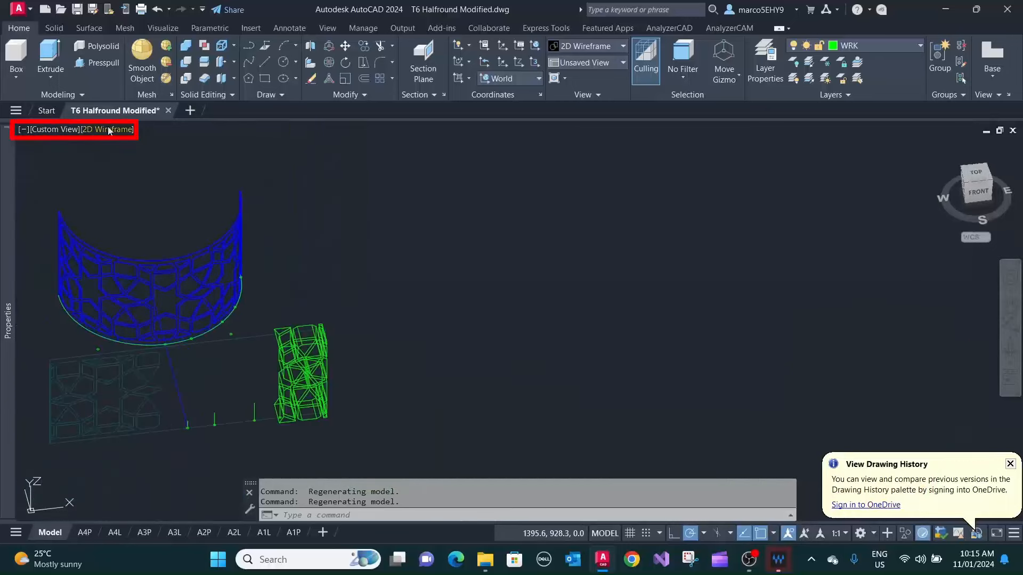
pyautogui.click(107, 129)
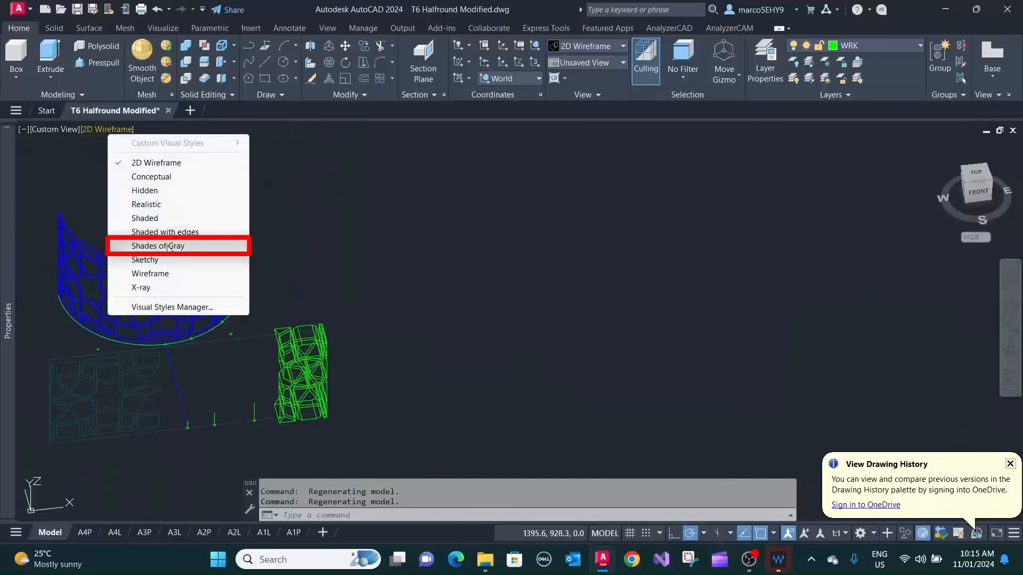
pyautogui.click(158, 246)
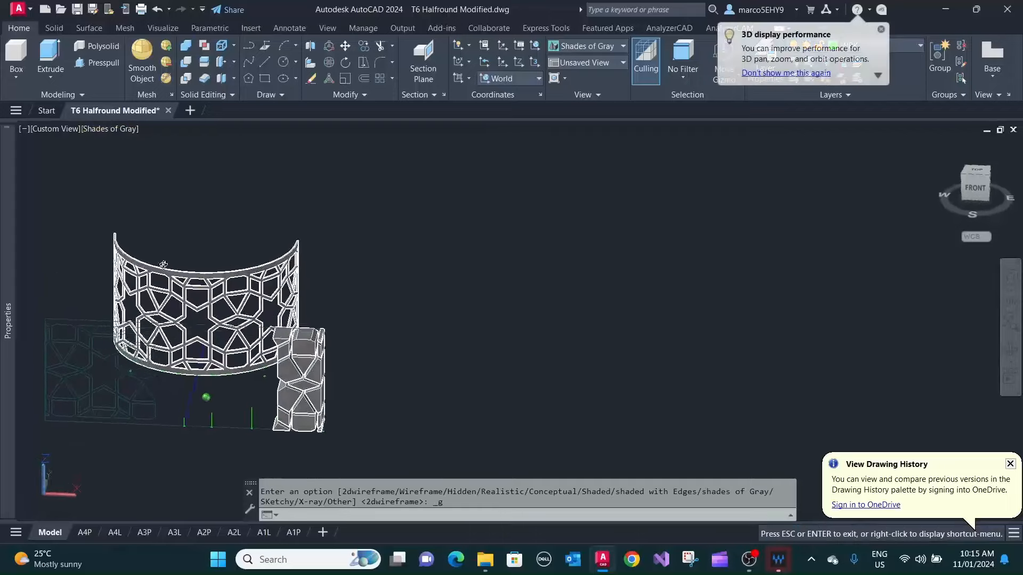